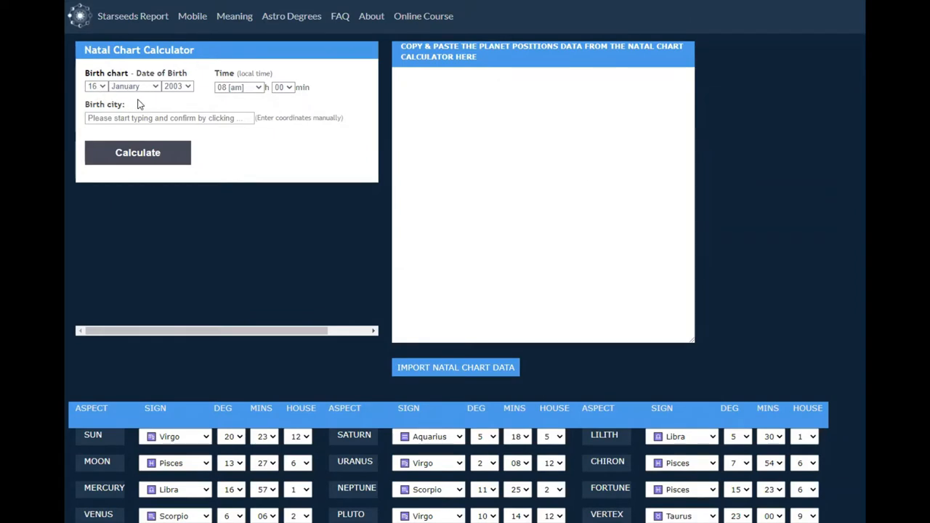
mouse_move(164, 99)
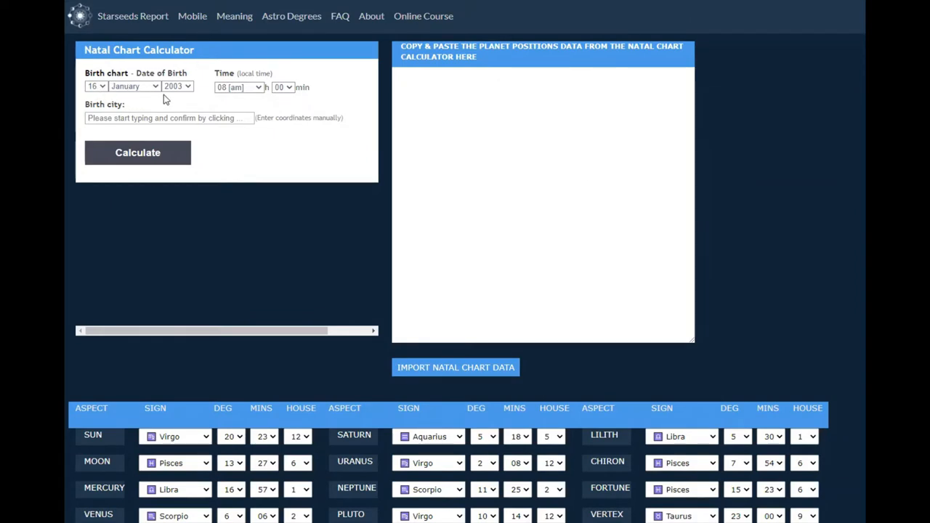
Enter Santa Clara, USA, California as birth city and calculate the January 2003 natal chart.
left_click(168, 118)
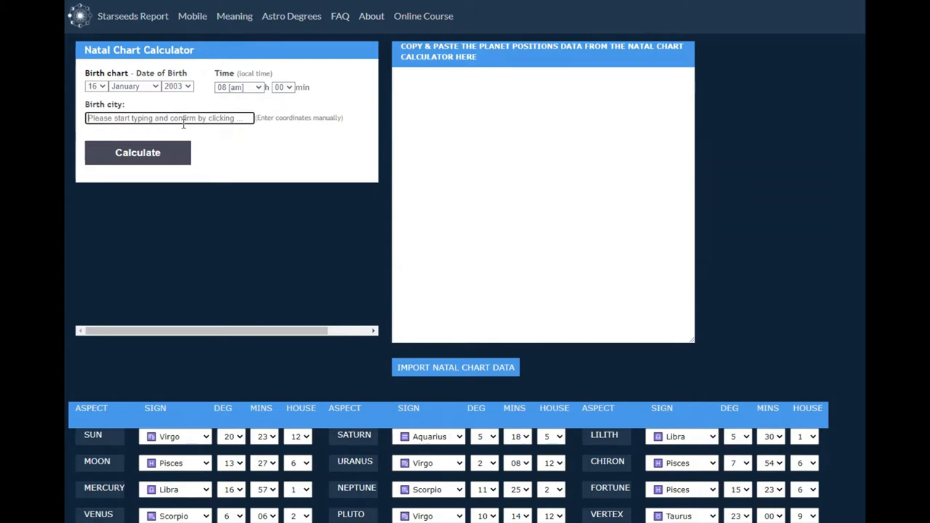
type("santa")
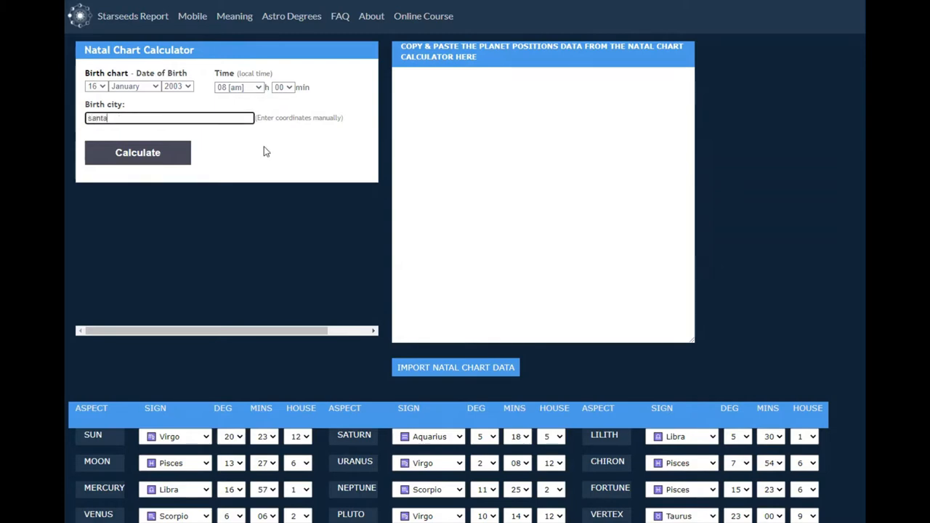
type("clara")
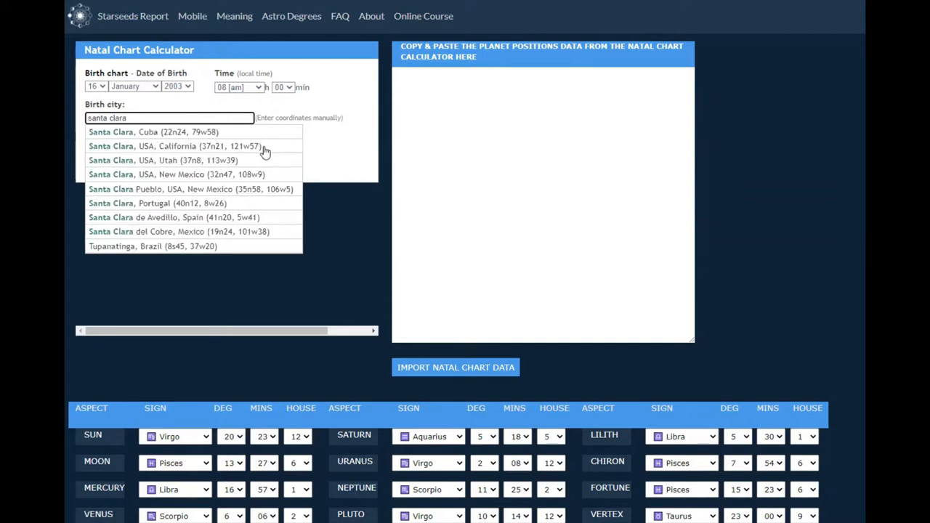
left_click(177, 146)
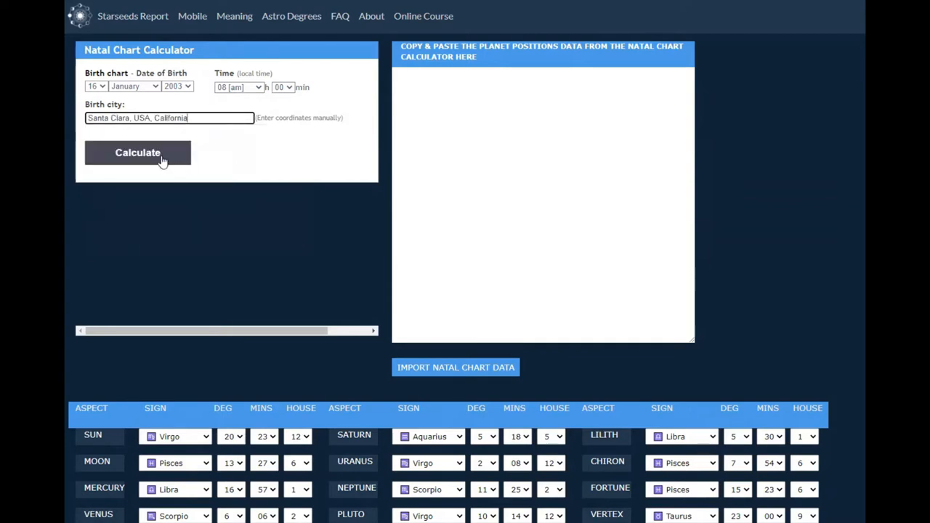
left_click(138, 153)
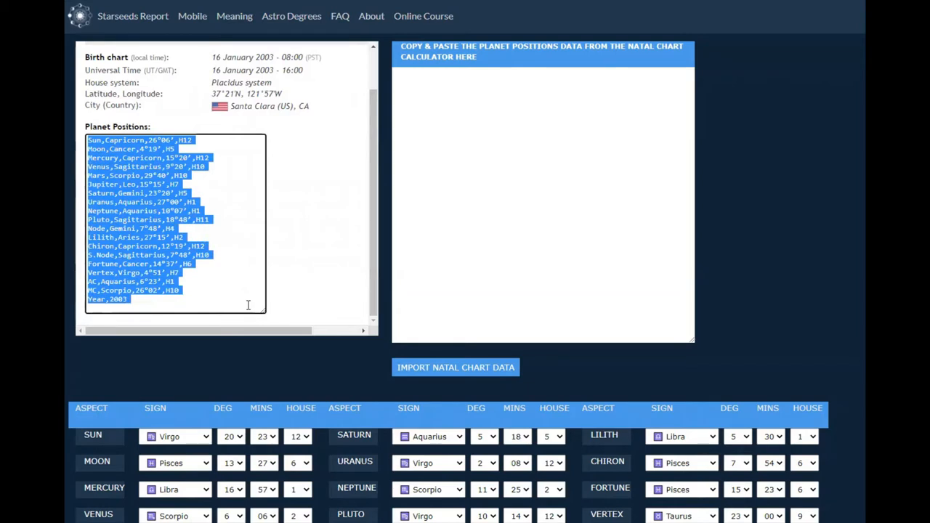
Copy the planet positions and import them, filling the aspect table with Sun in Capricorn 26°06′.
left_click(440, 103)
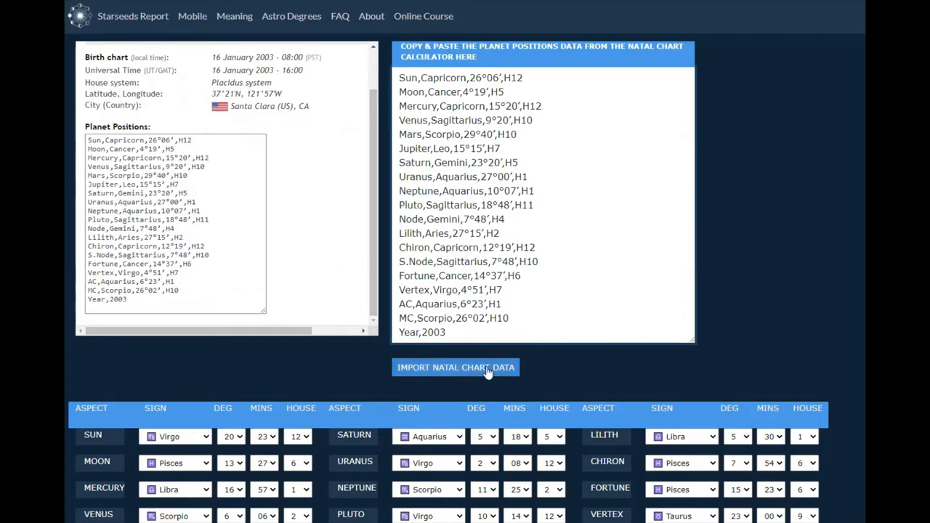
left_click(456, 367)
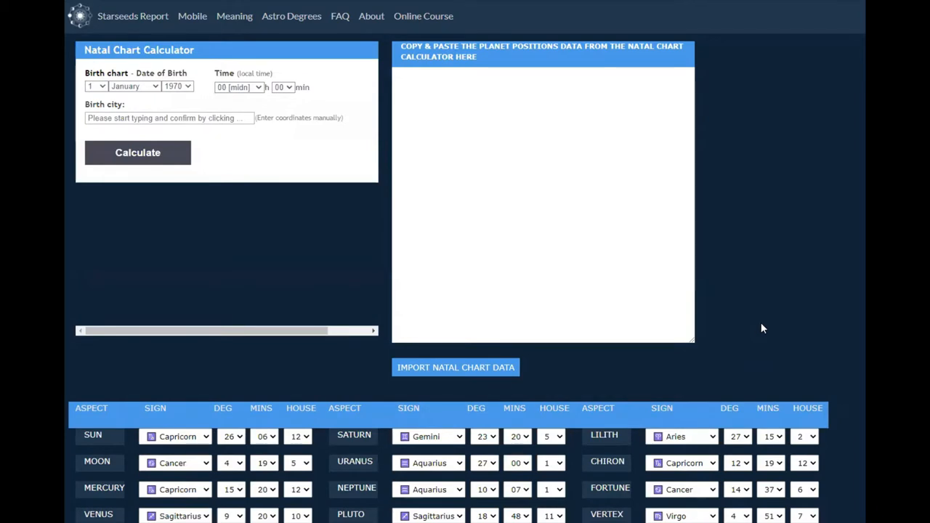
Scroll down to generate the Basic Report (Constellations), showing Sun in Capricorn linked to Canis Minor.
scroll("down", 3)
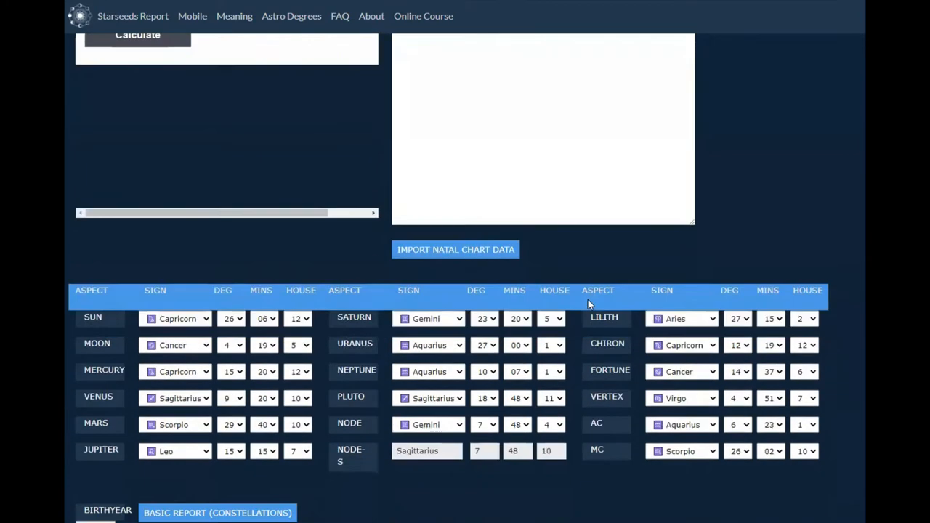
mouse_move(89, 326)
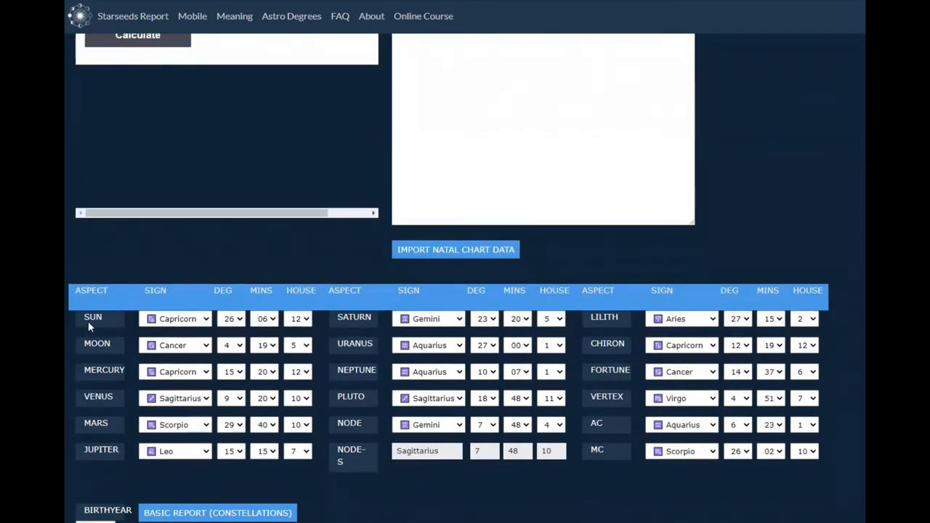
mouse_move(105, 404)
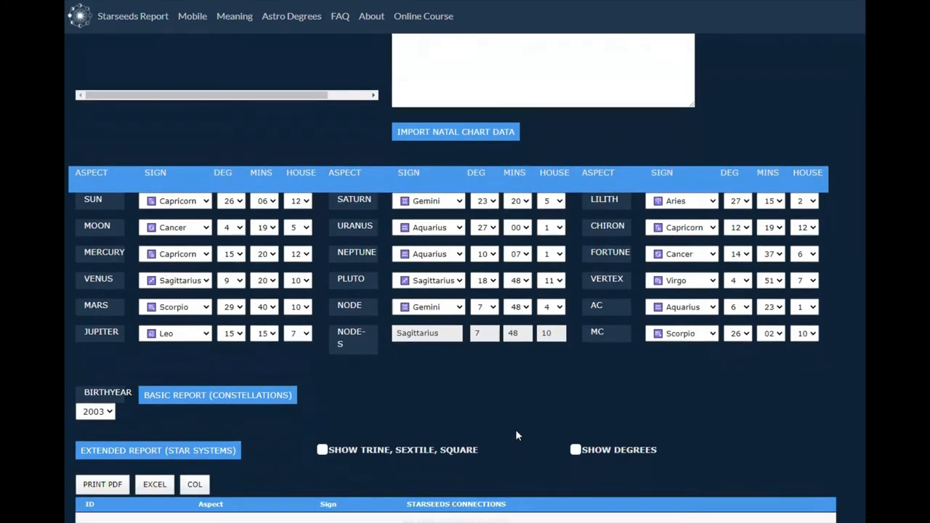
scroll("down", 3)
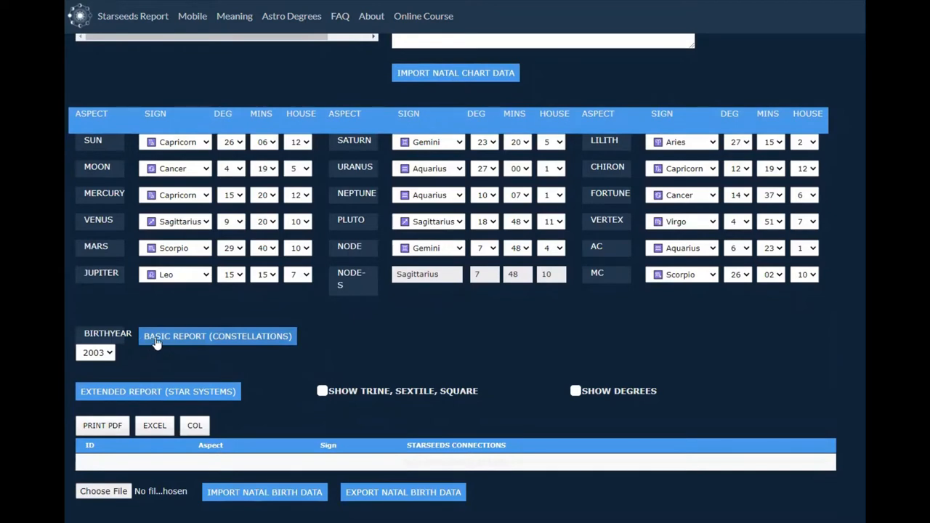
mouse_move(184, 346)
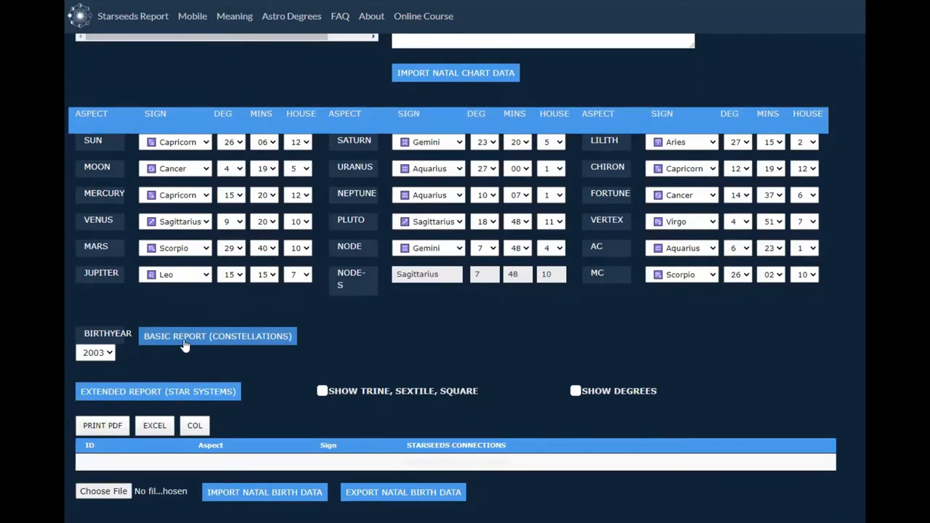
mouse_move(184, 345)
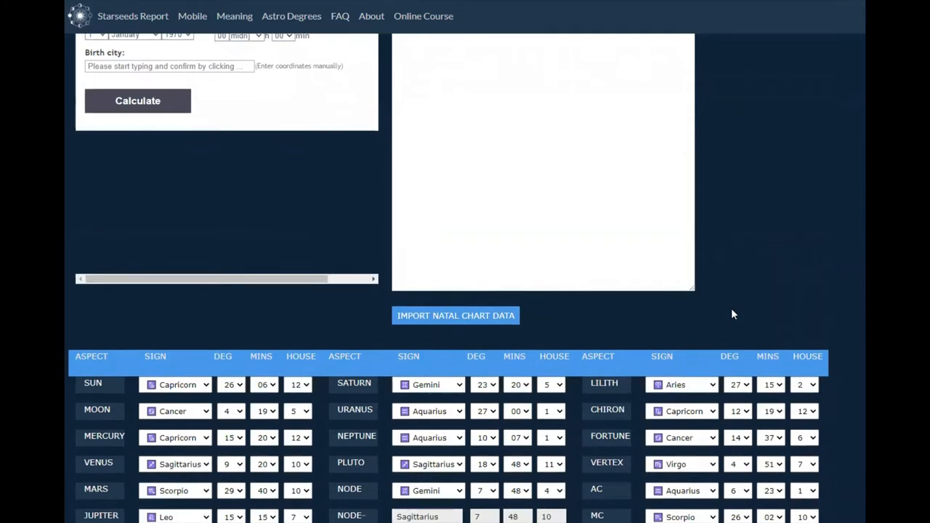
scroll("down", 3)
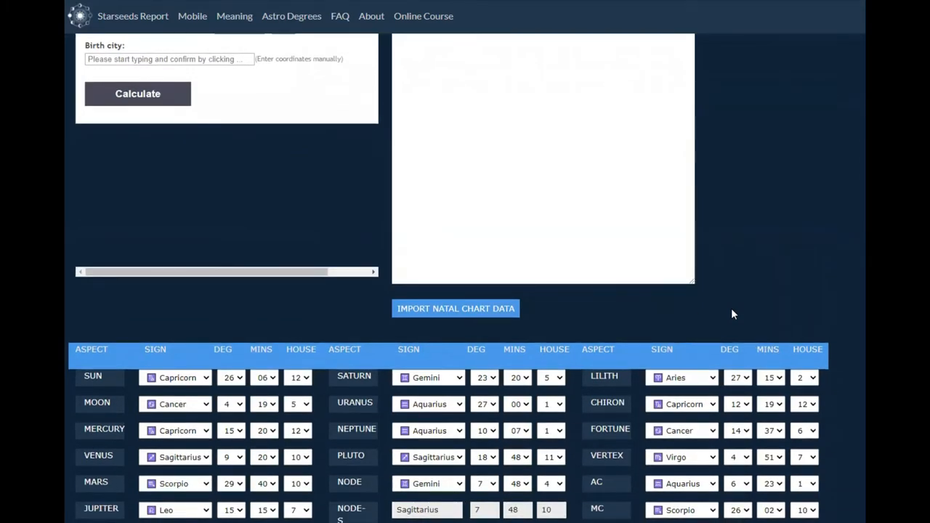
scroll("down", 3)
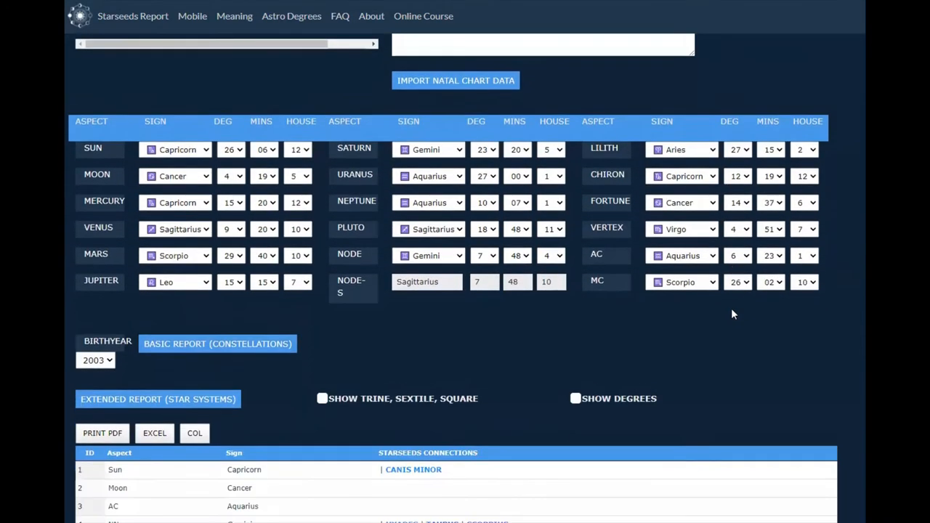
scroll("down", 3)
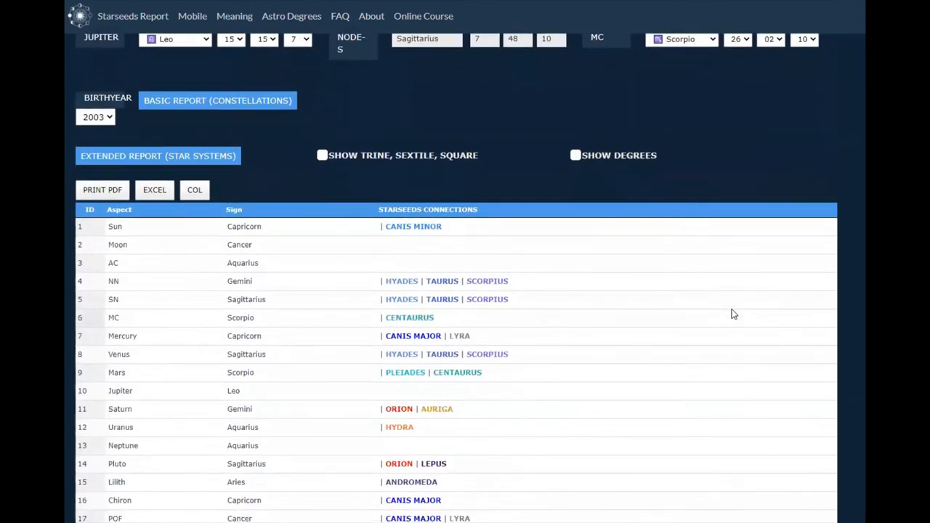
scroll("down", 3)
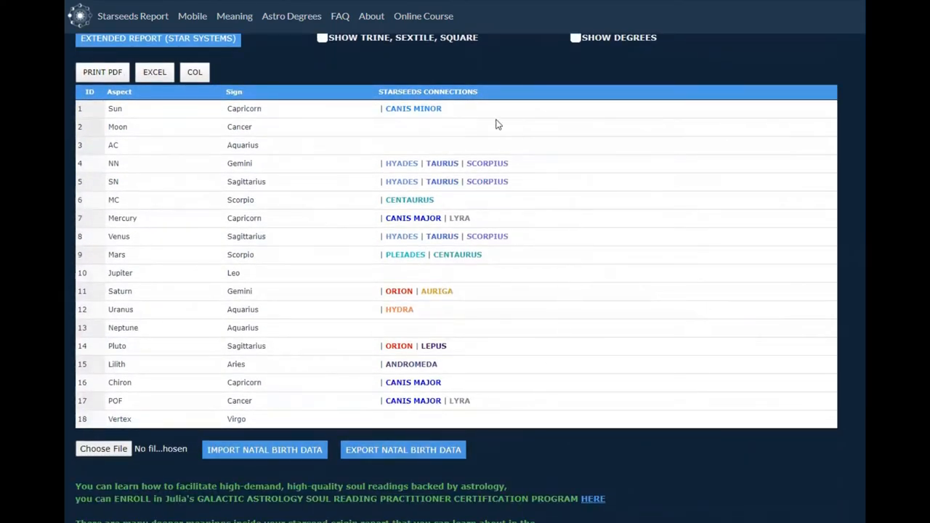
mouse_move(556, 397)
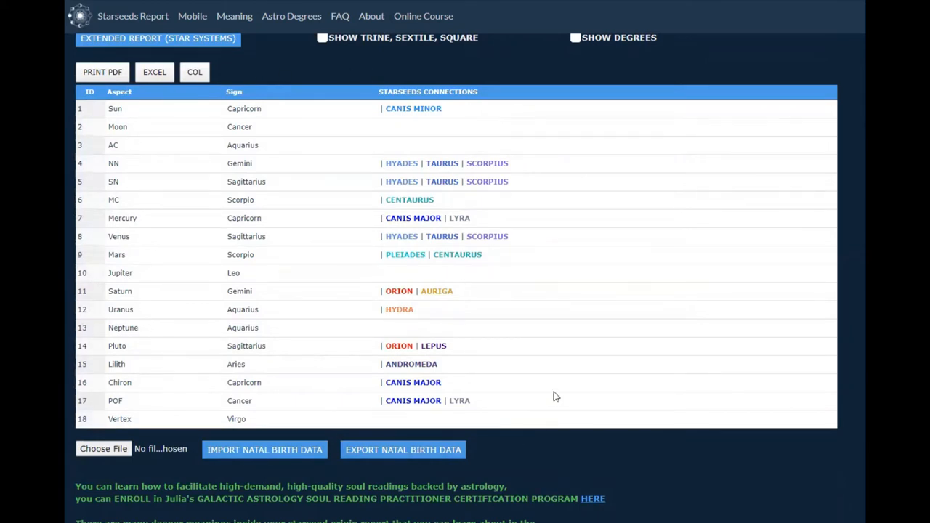
mouse_move(124, 116)
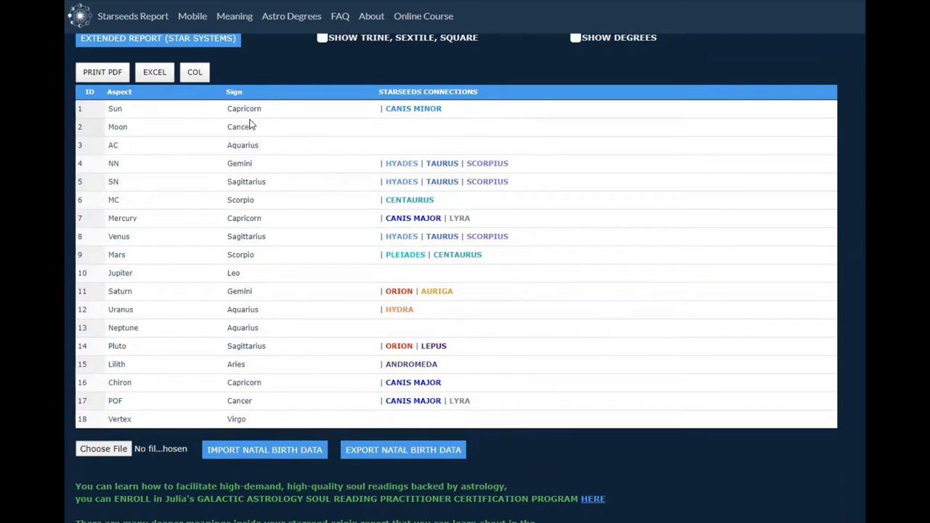
mouse_move(478, 112)
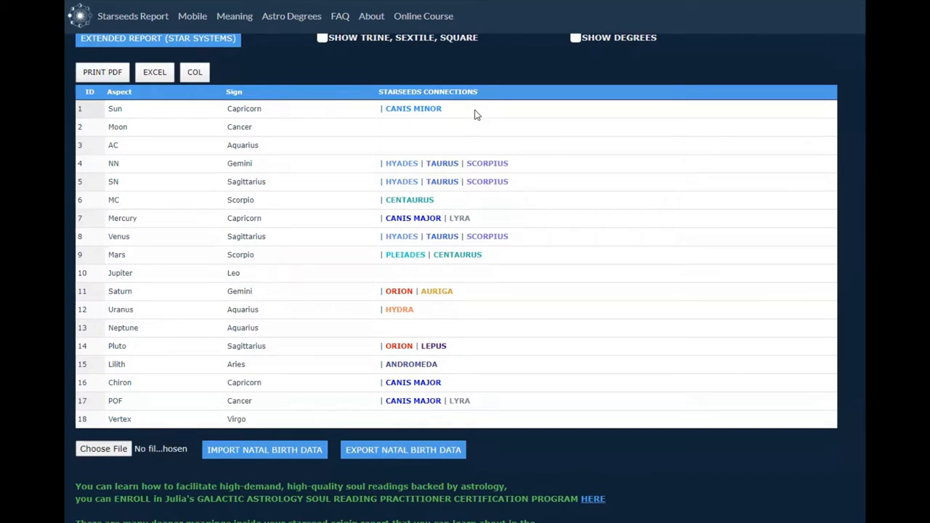
mouse_move(385, 133)
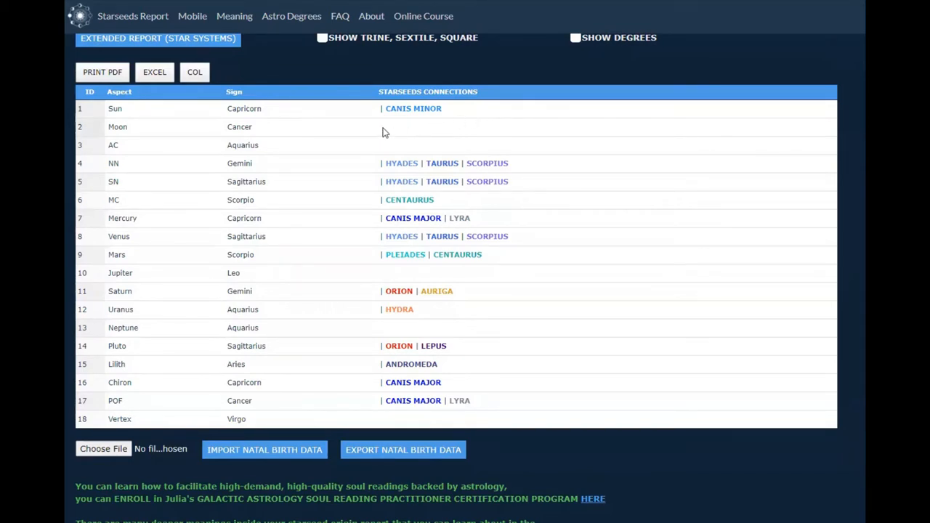
mouse_move(389, 132)
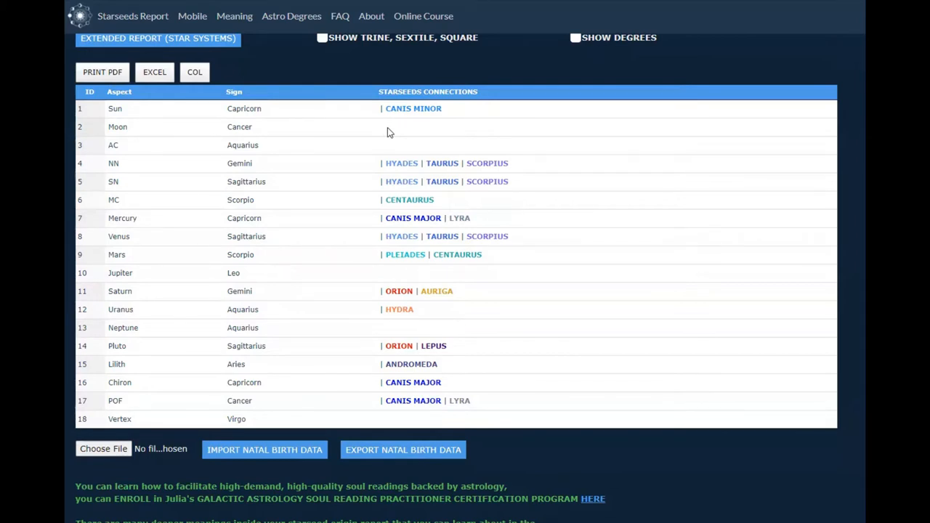
mouse_move(383, 151)
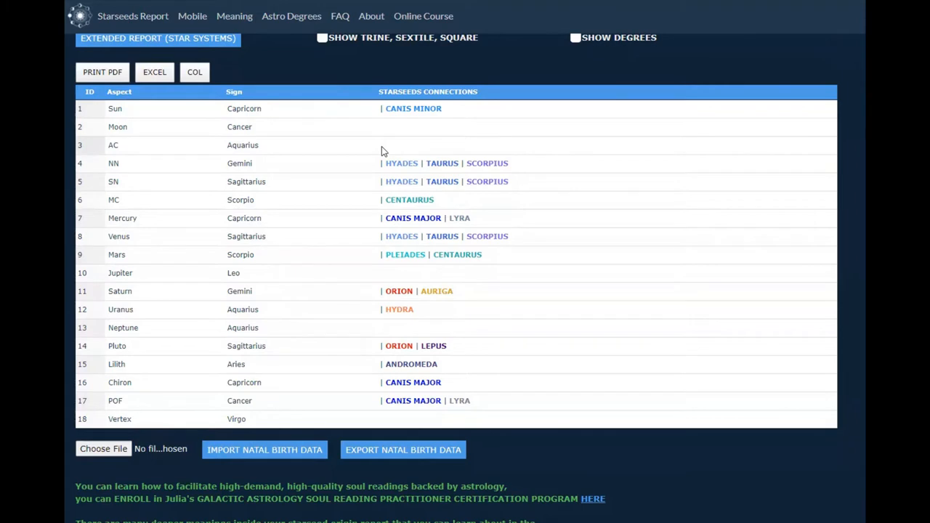
mouse_move(127, 173)
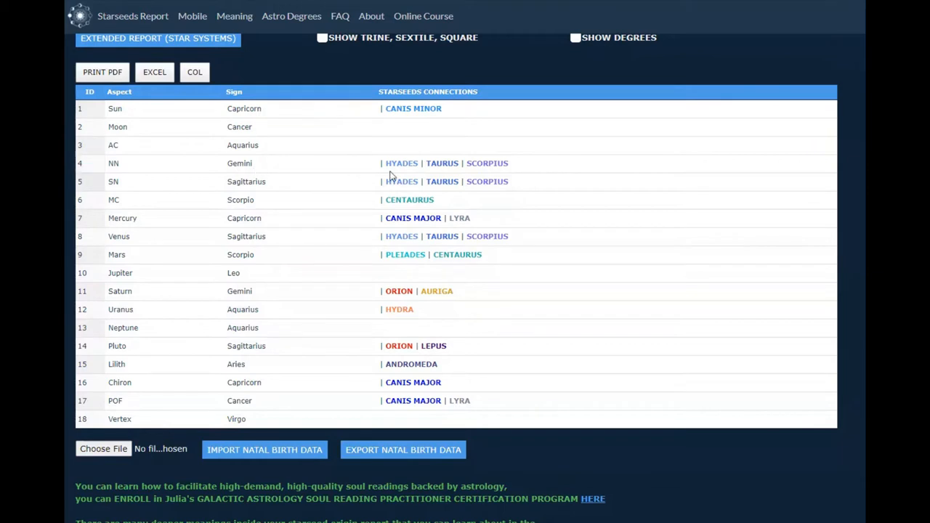
mouse_move(420, 173)
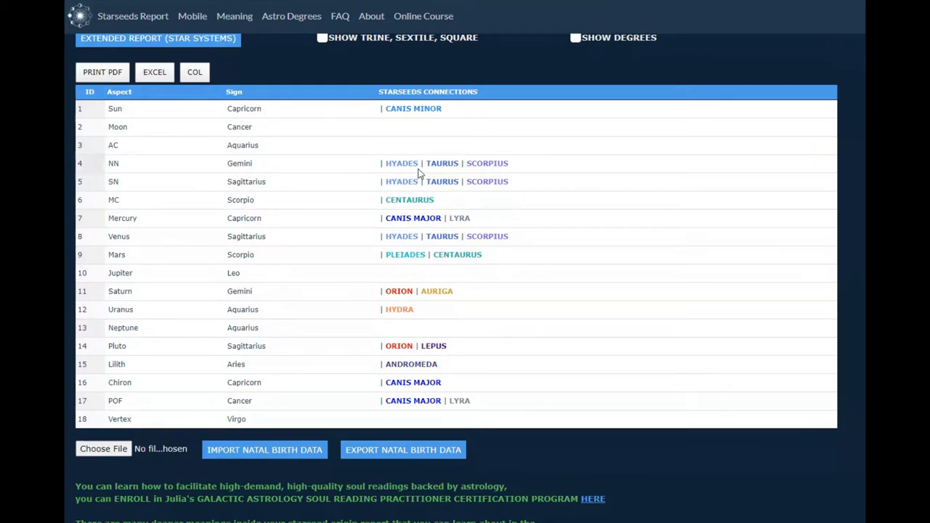
mouse_move(130, 188)
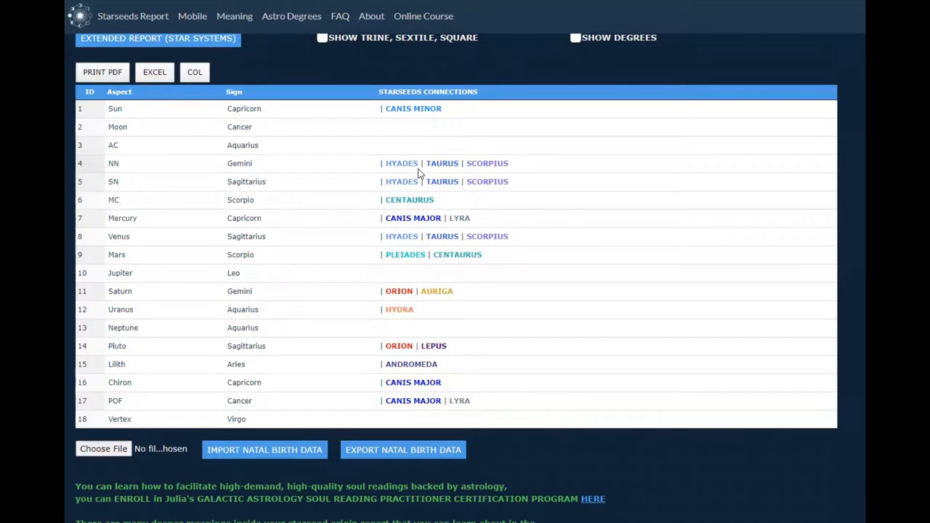
mouse_move(133, 205)
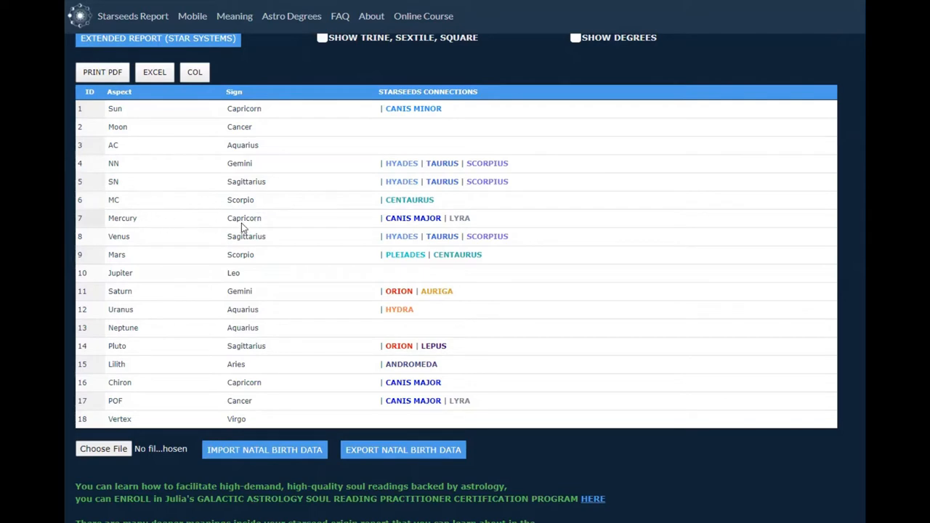
mouse_move(412, 234)
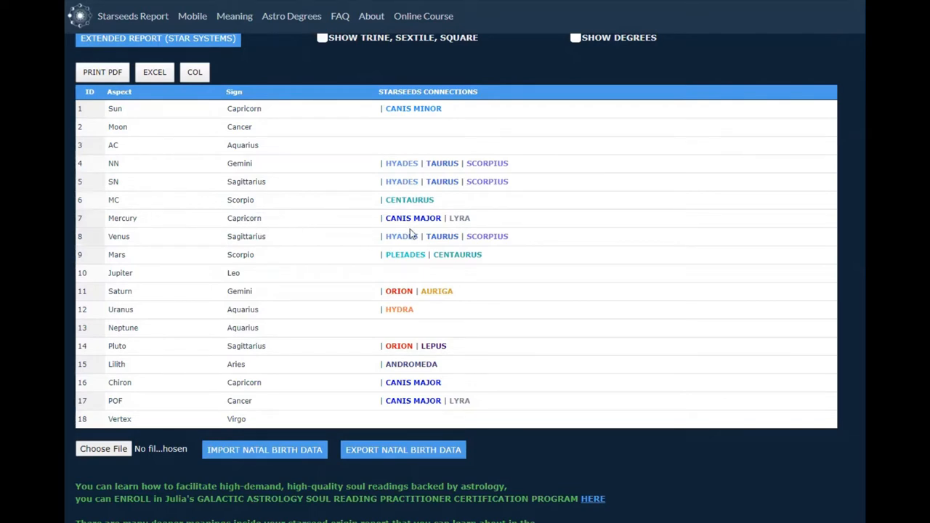
mouse_move(430, 227)
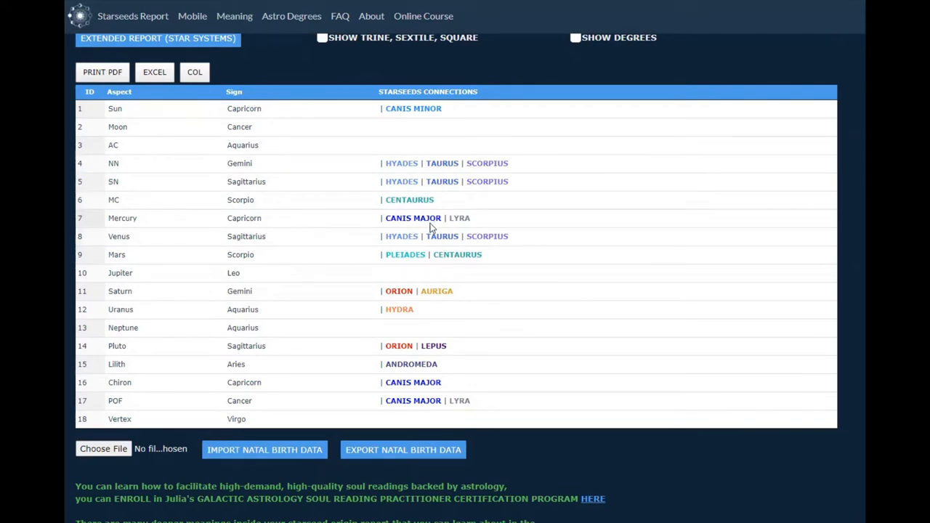
mouse_move(363, 242)
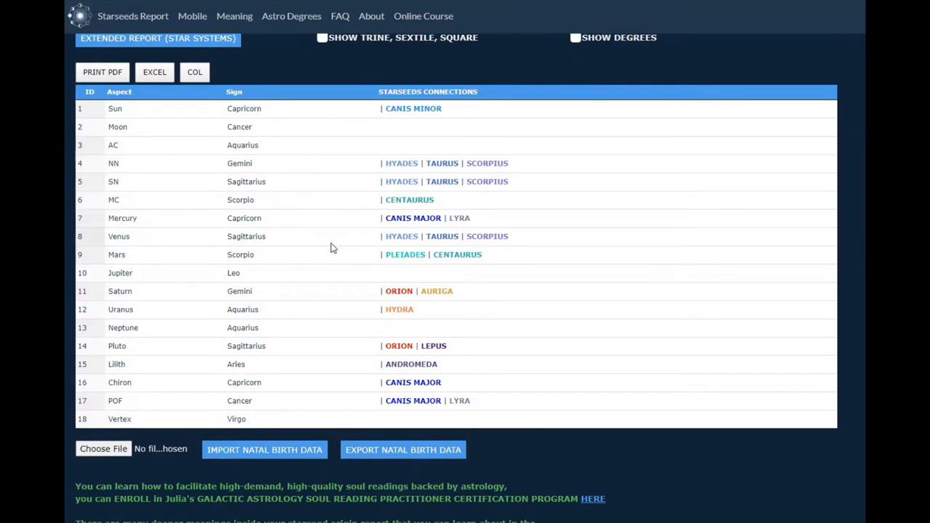
mouse_move(396, 240)
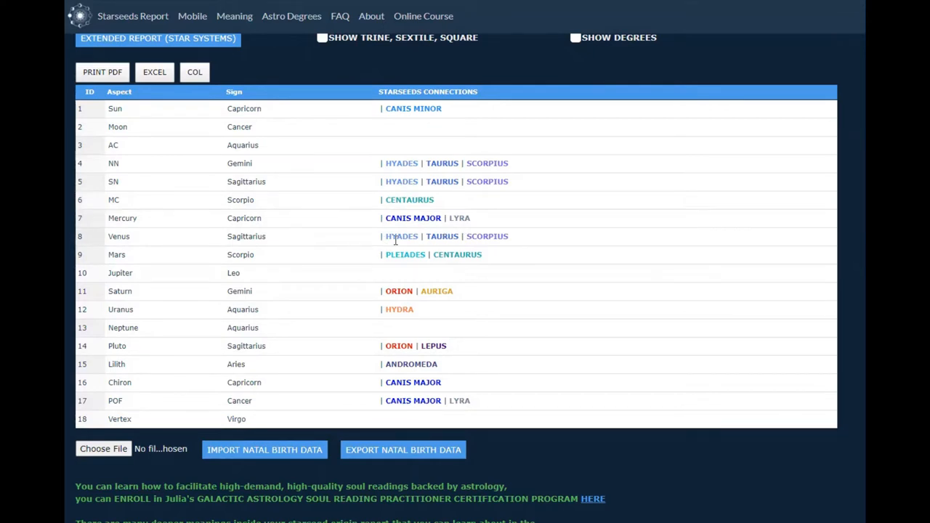
mouse_move(507, 218)
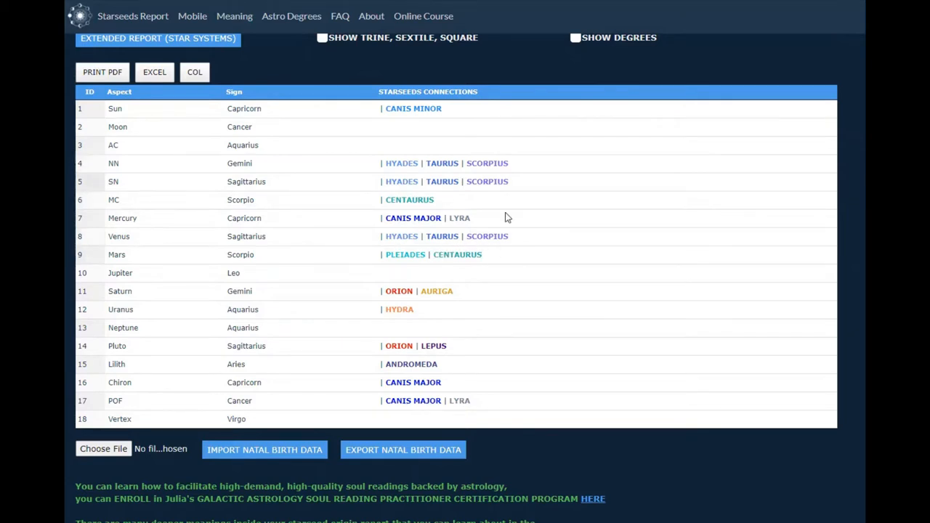
mouse_move(512, 241)
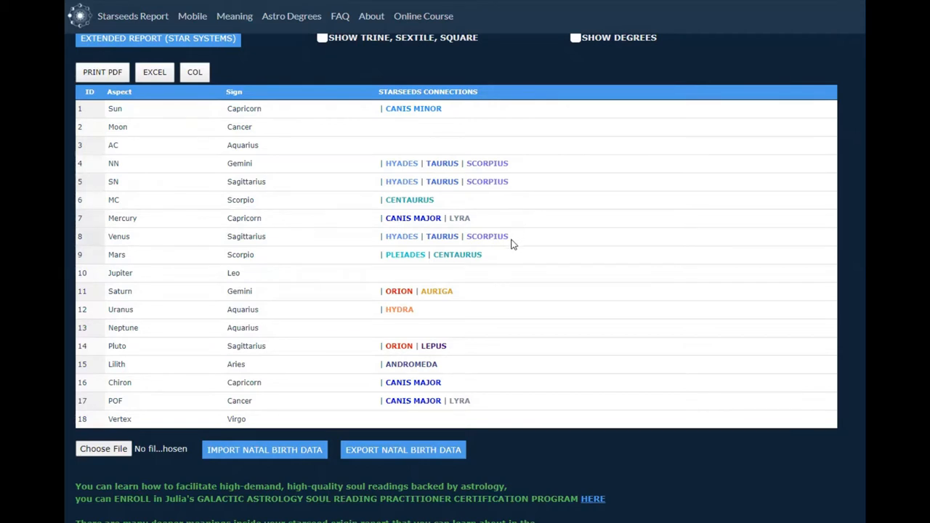
mouse_move(327, 259)
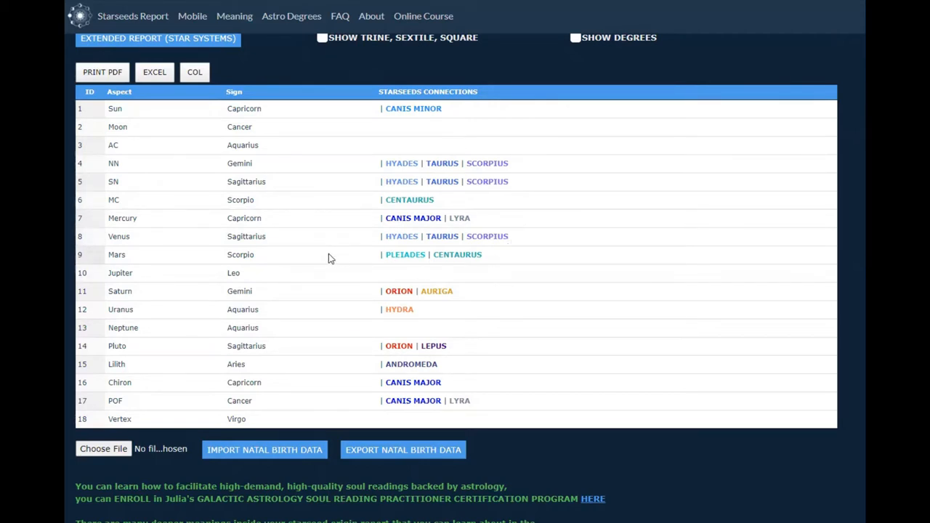
mouse_move(440, 264)
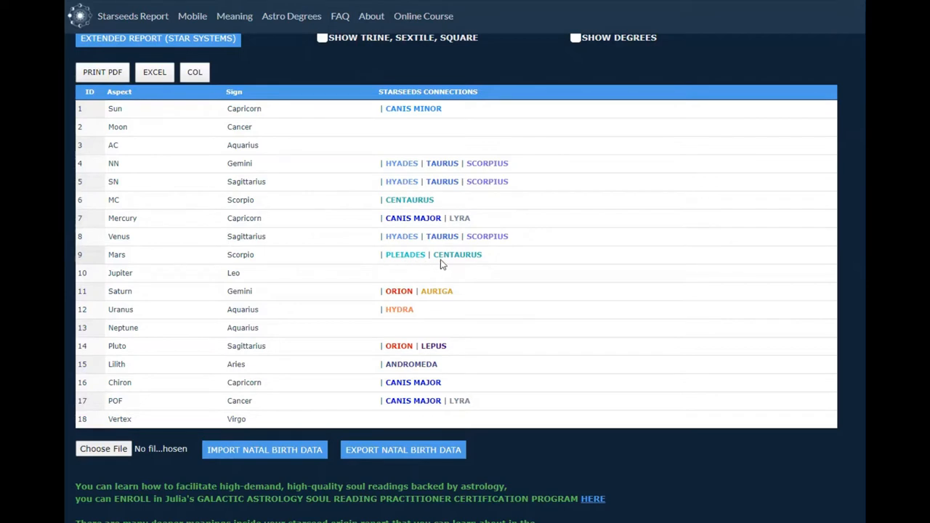
scroll("down", 3)
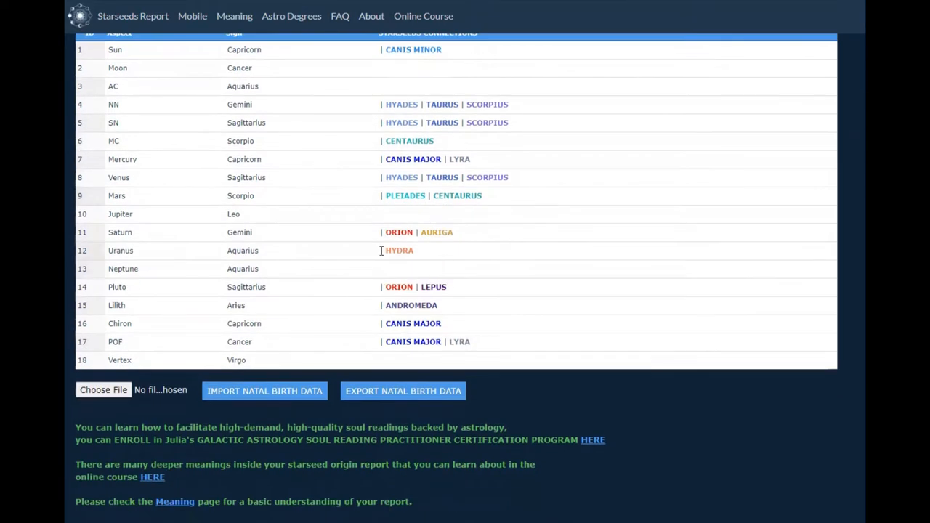
mouse_move(335, 243)
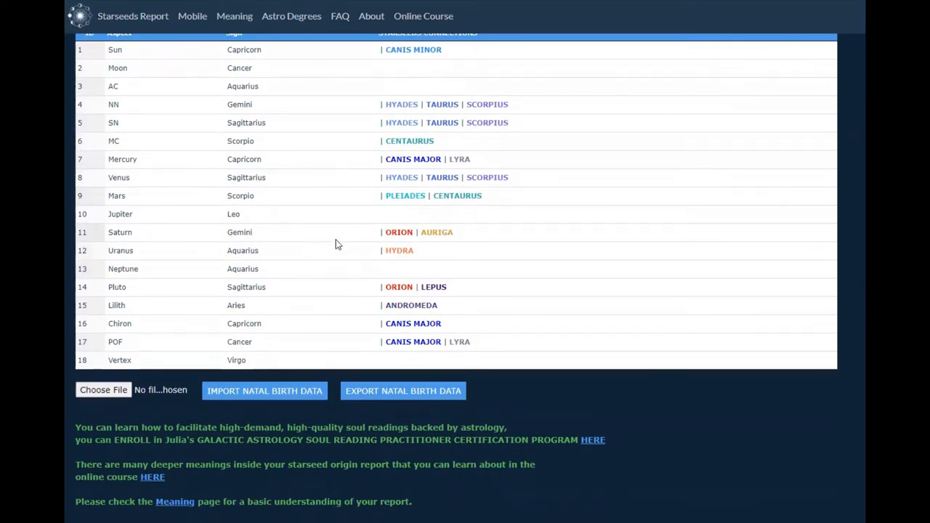
mouse_move(417, 244)
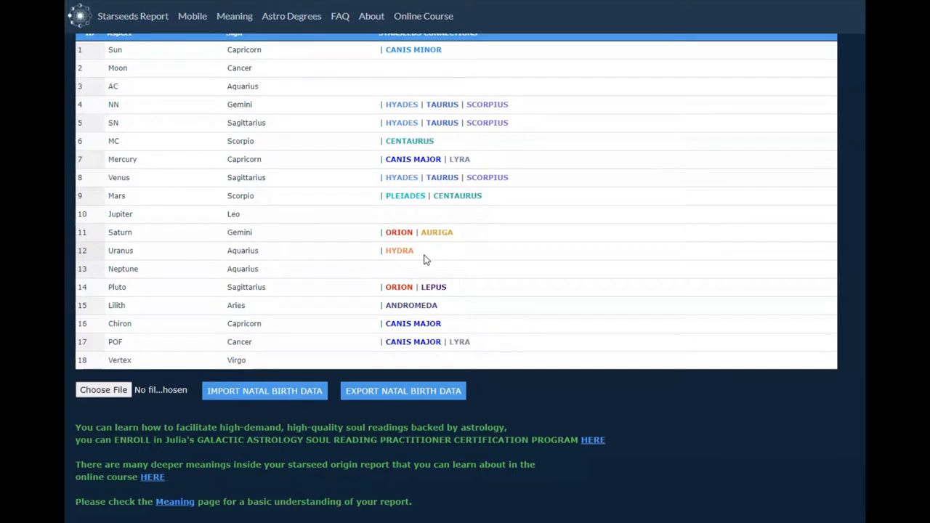
mouse_move(416, 227)
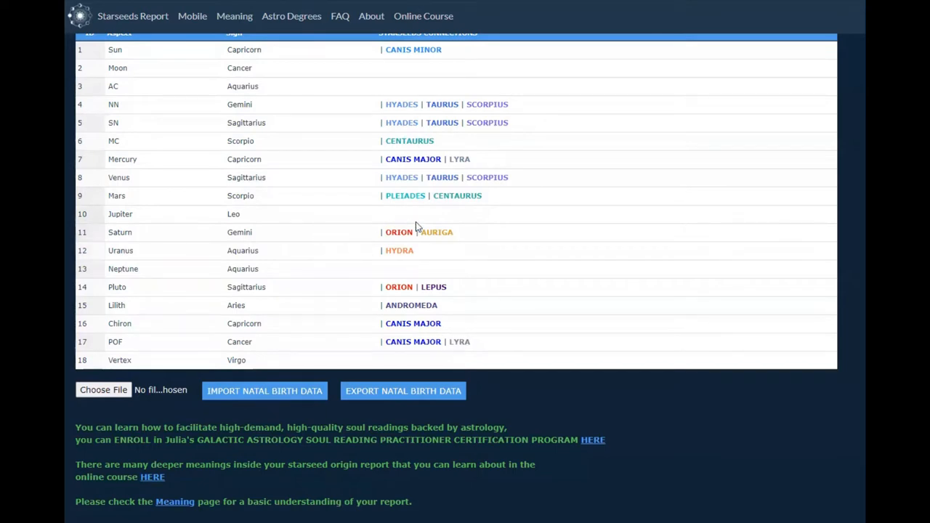
mouse_move(420, 277)
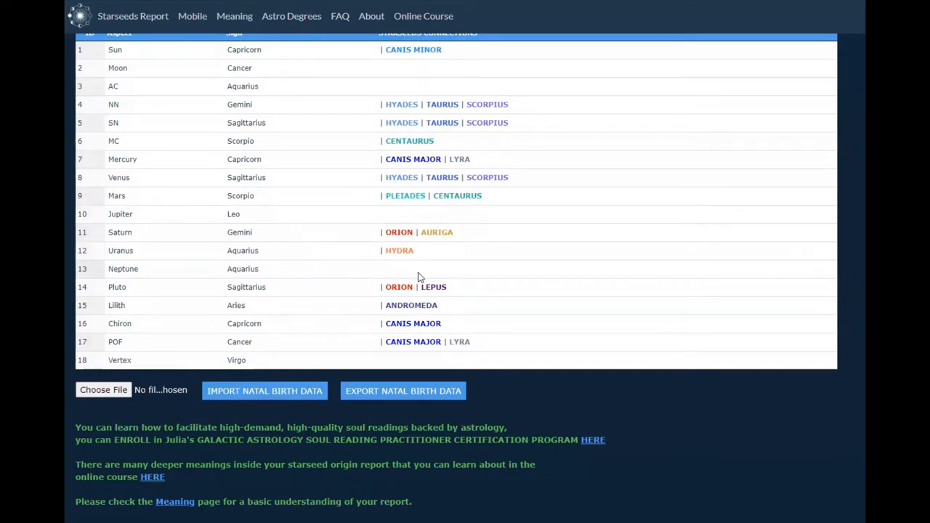
mouse_move(479, 271)
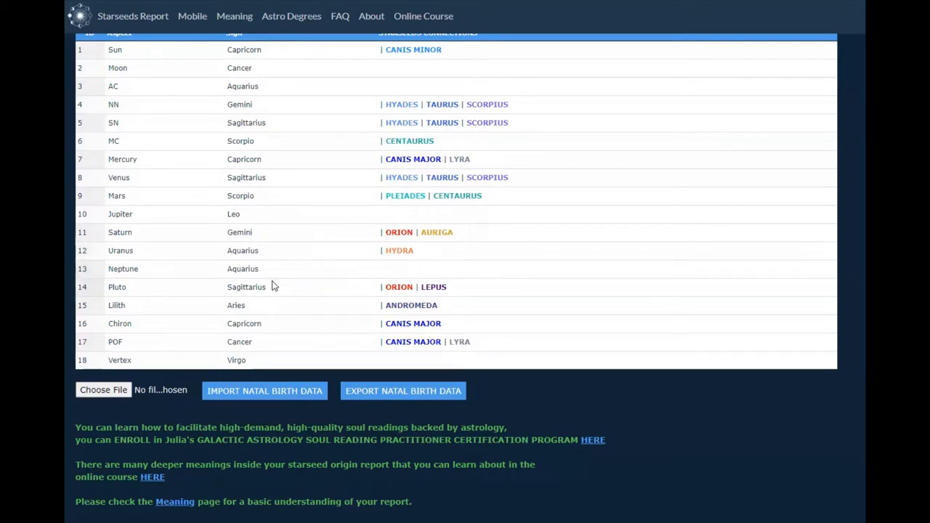
mouse_move(449, 294)
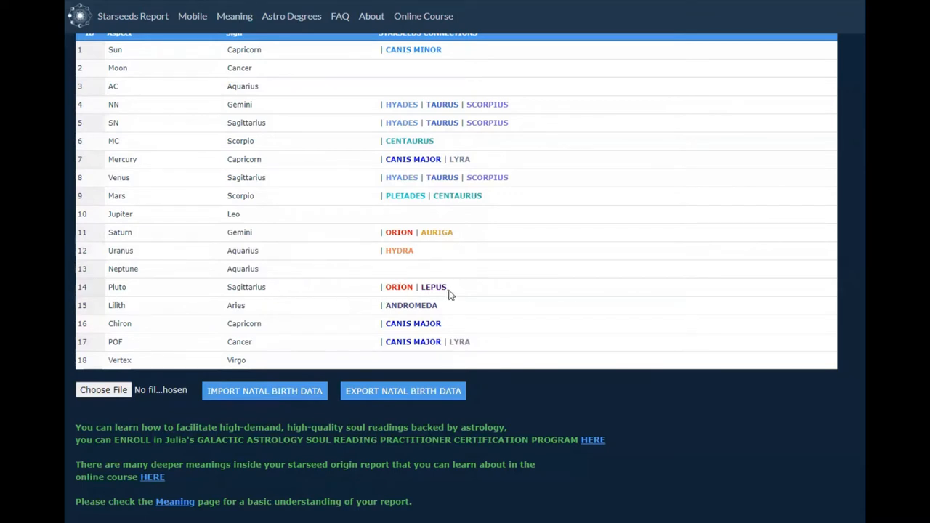
mouse_move(443, 309)
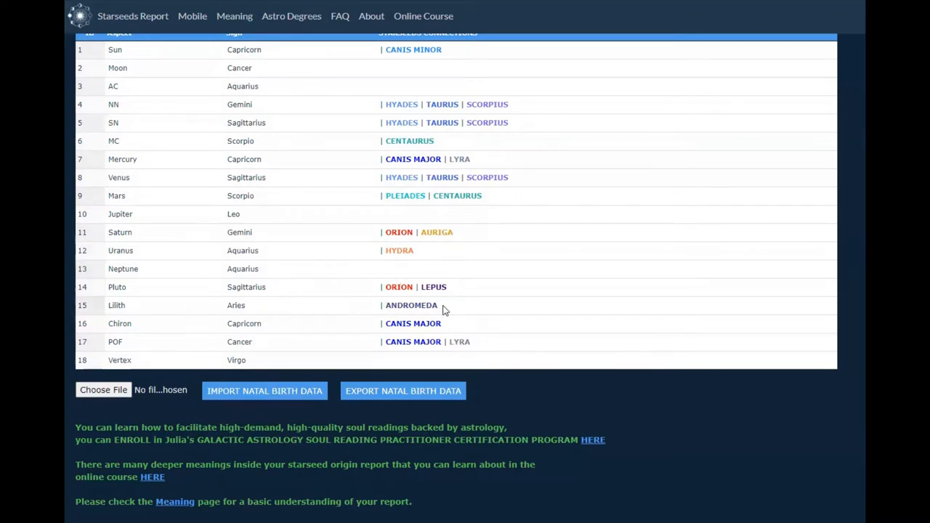
mouse_move(443, 324)
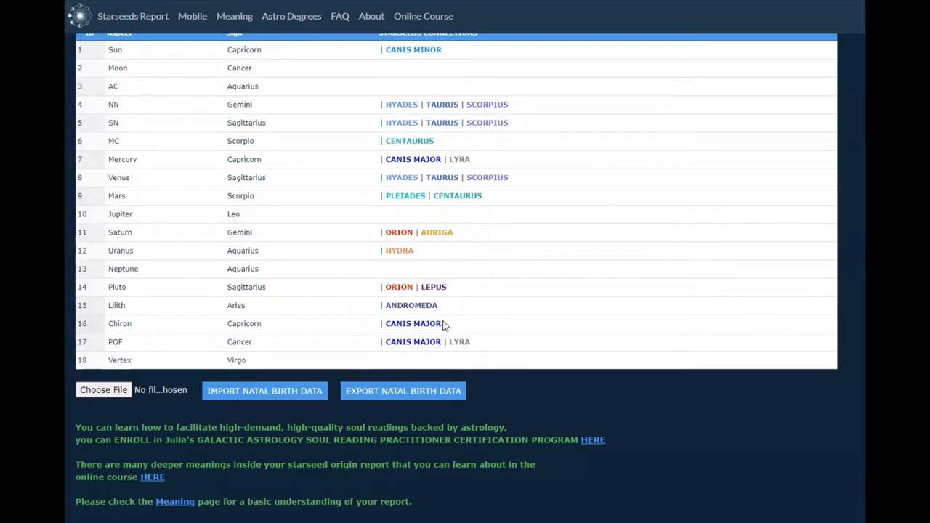
mouse_move(433, 325)
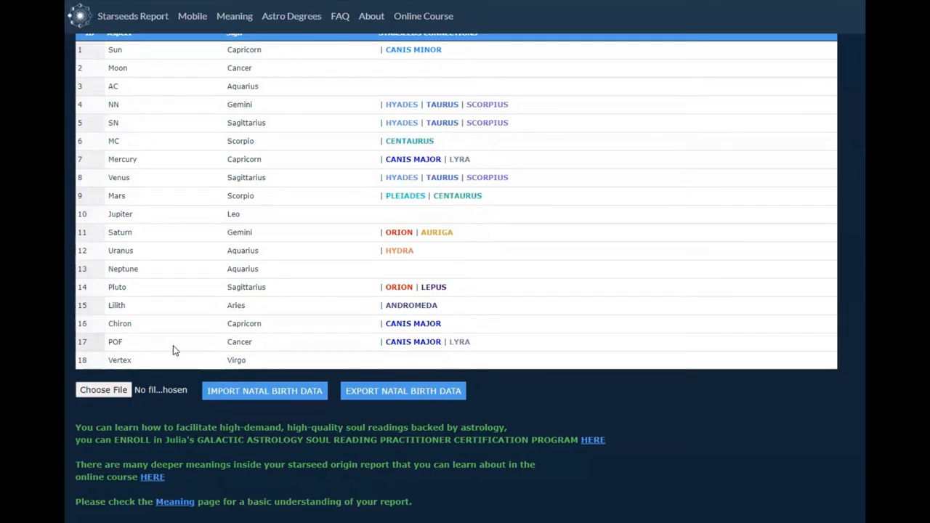
mouse_move(346, 345)
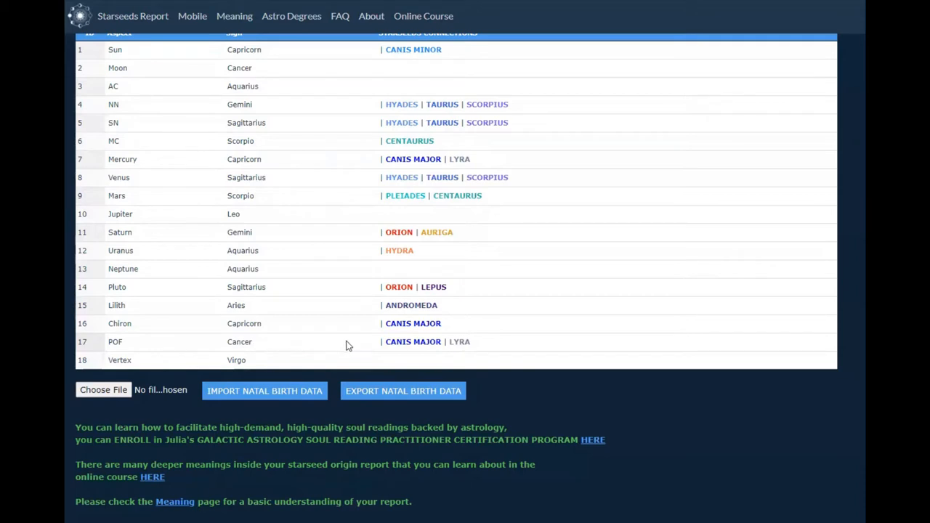
mouse_move(467, 354)
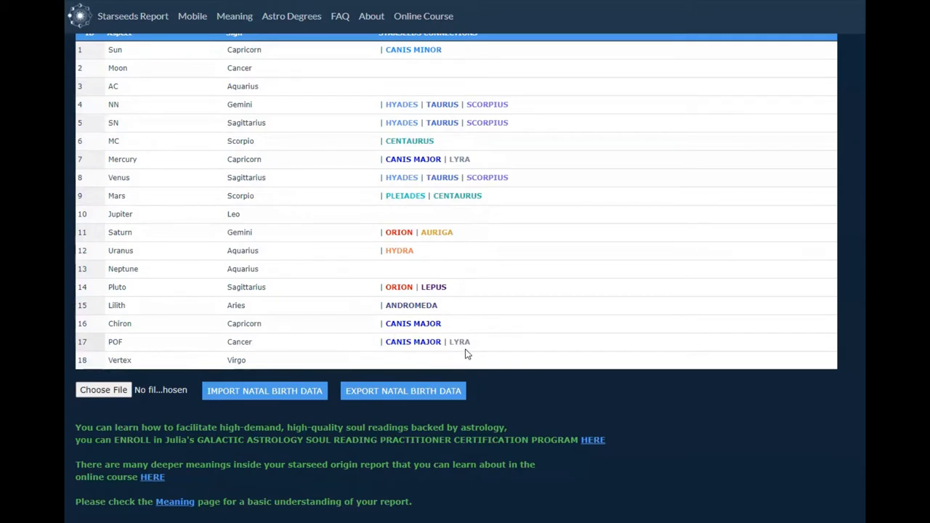
mouse_move(496, 340)
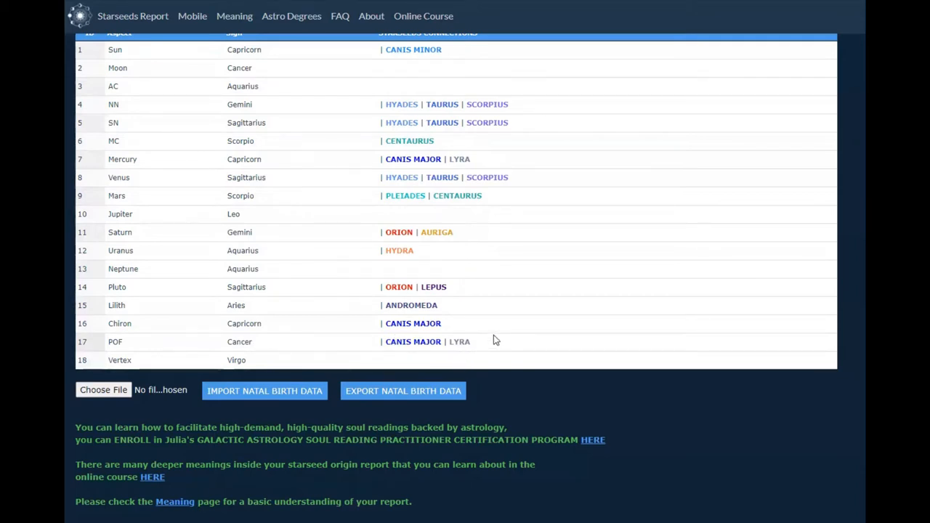
scroll("up", 3)
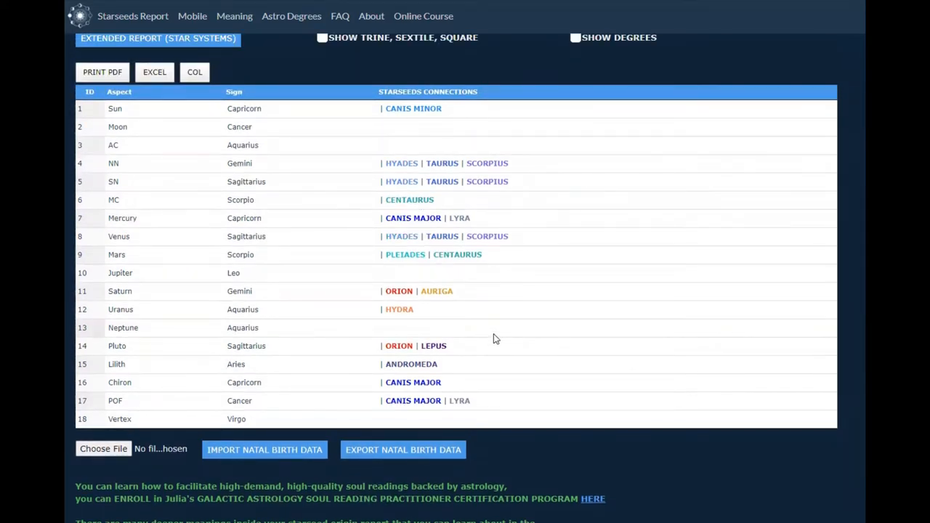
mouse_move(490, 341)
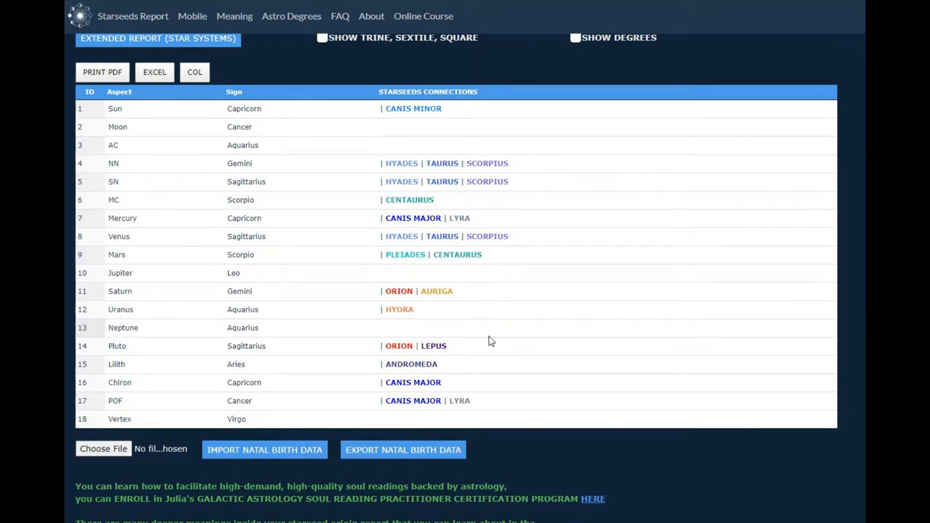
mouse_move(491, 339)
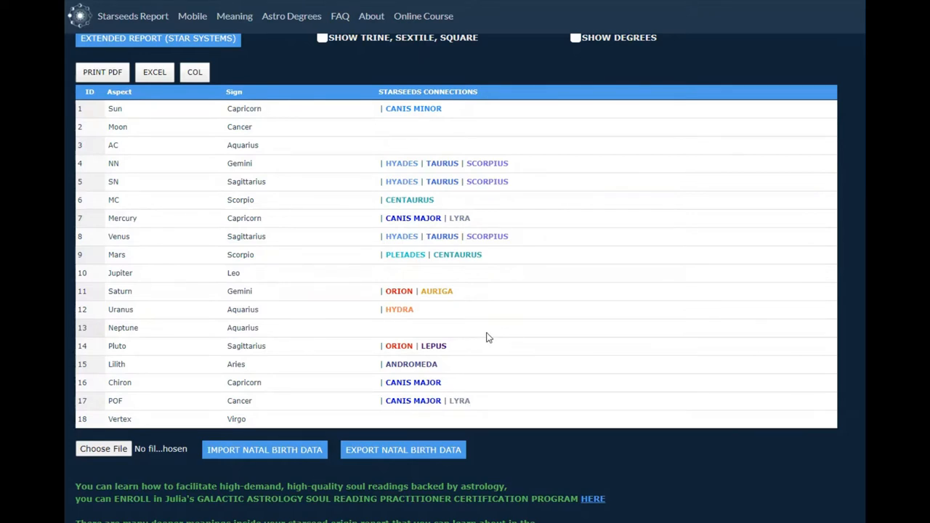
mouse_move(143, 348)
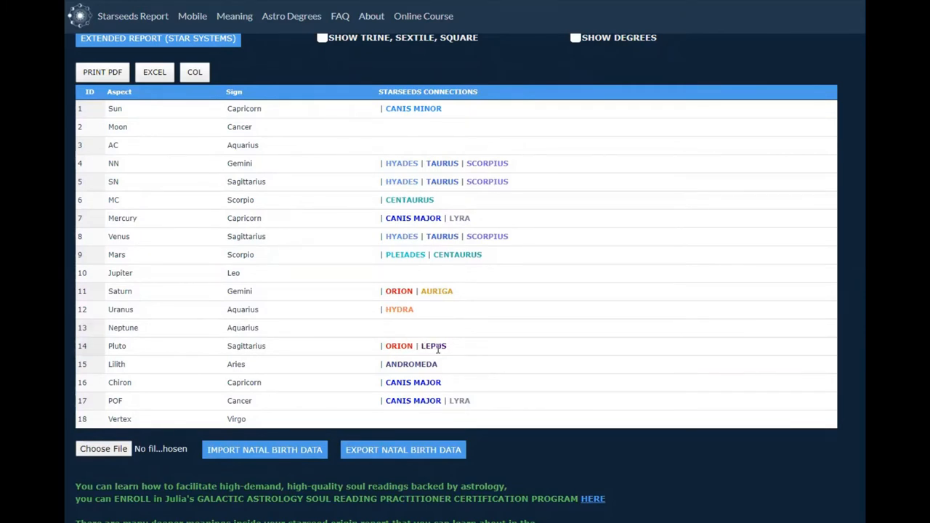
mouse_move(455, 346)
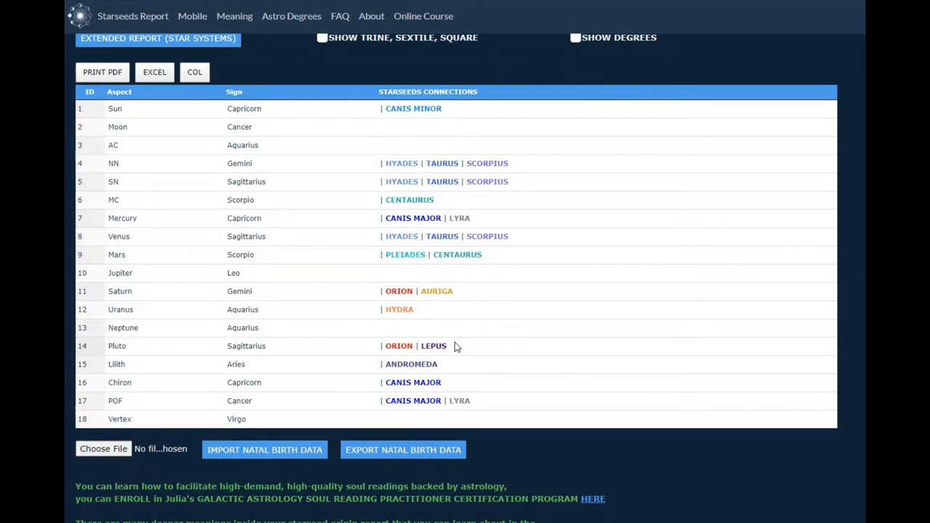
mouse_move(427, 362)
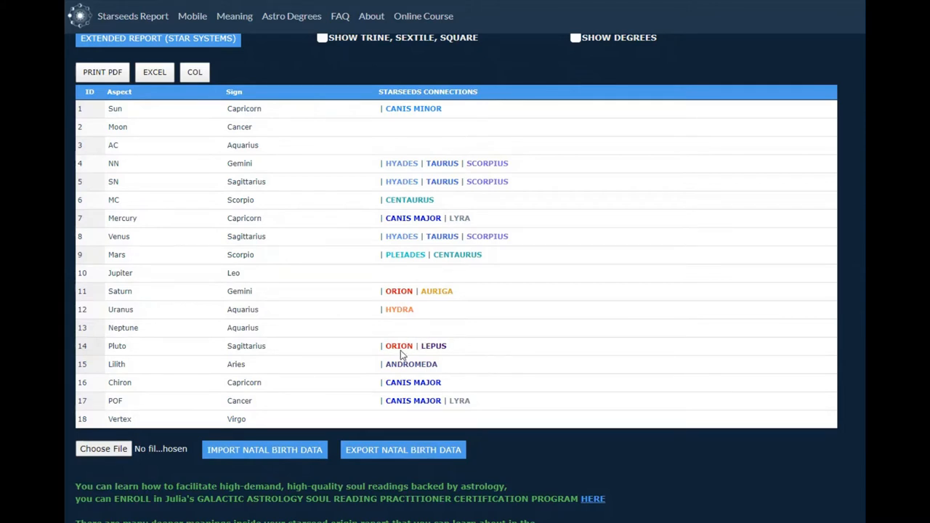
mouse_move(452, 347)
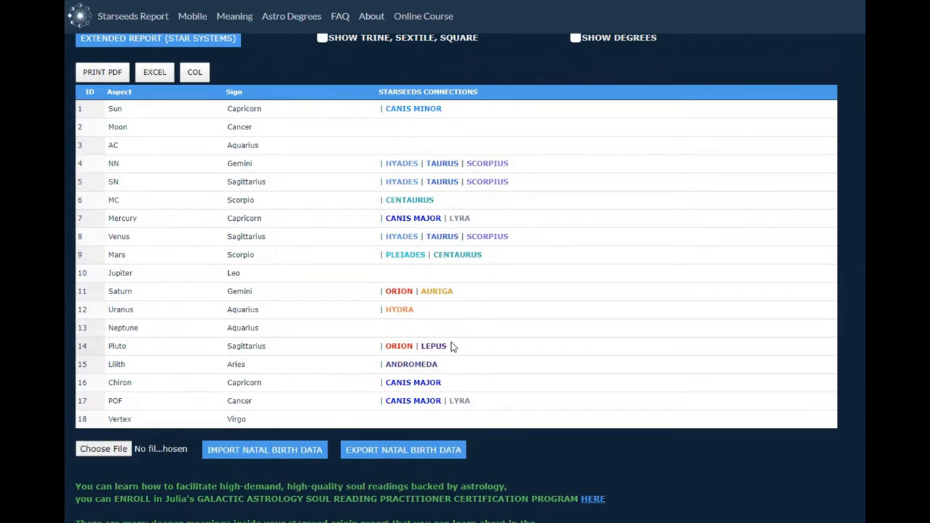
mouse_move(447, 354)
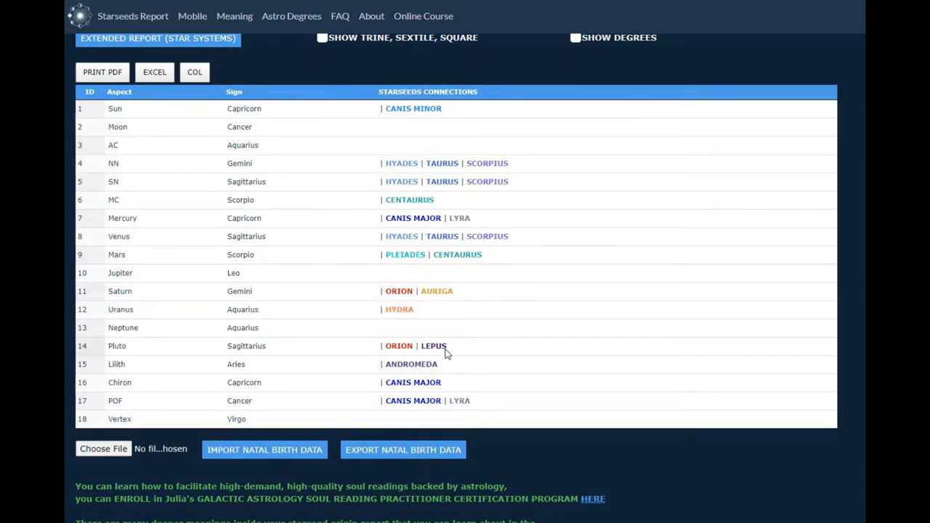
mouse_move(428, 325)
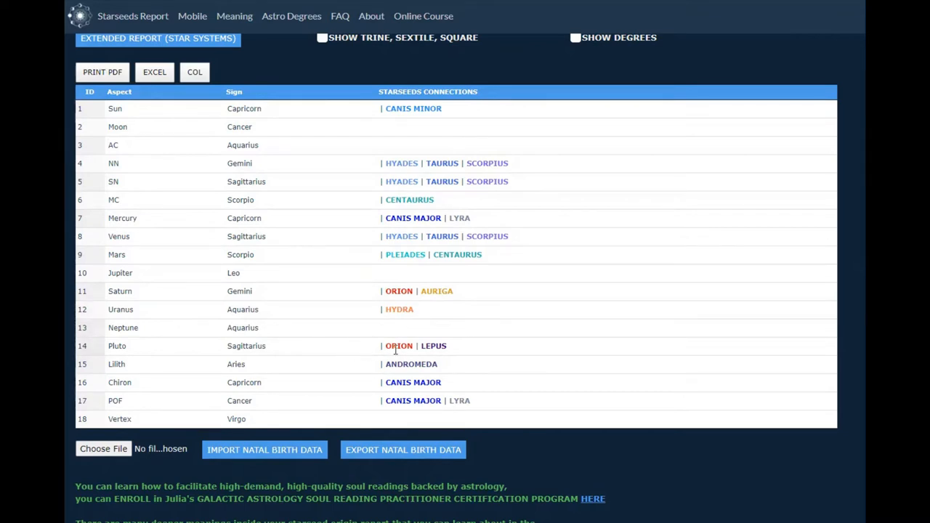
mouse_move(454, 343)
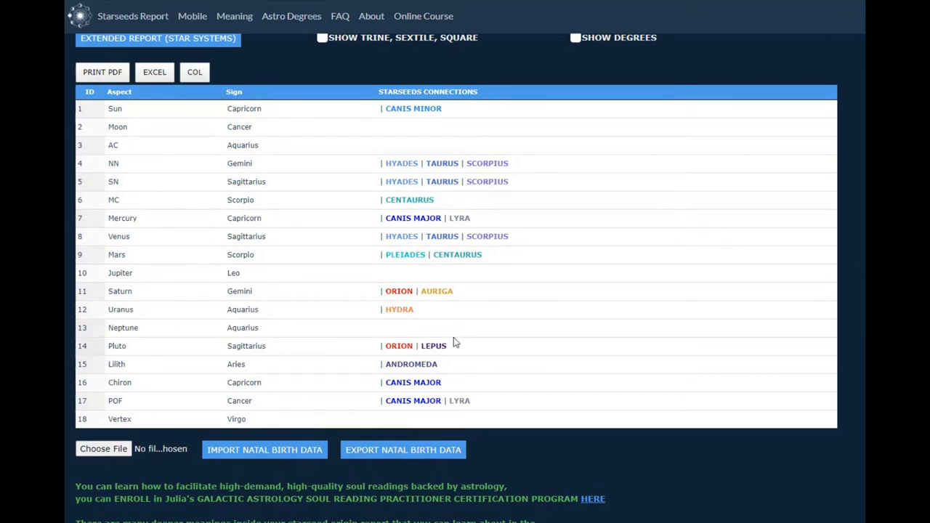
mouse_move(458, 345)
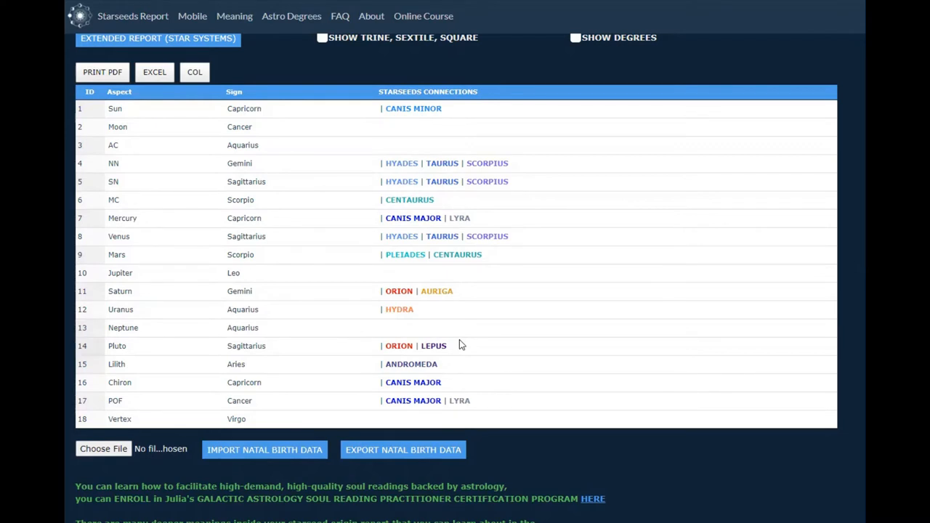
mouse_move(461, 346)
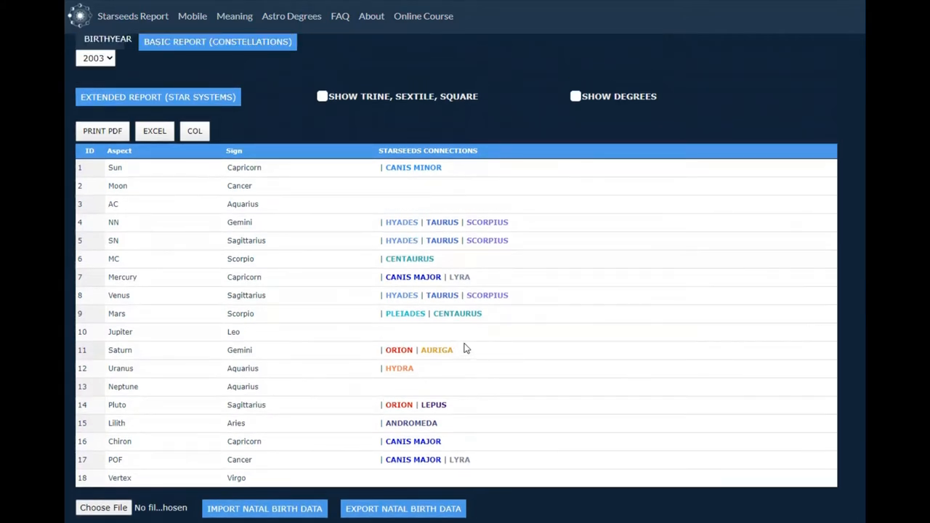
mouse_move(470, 218)
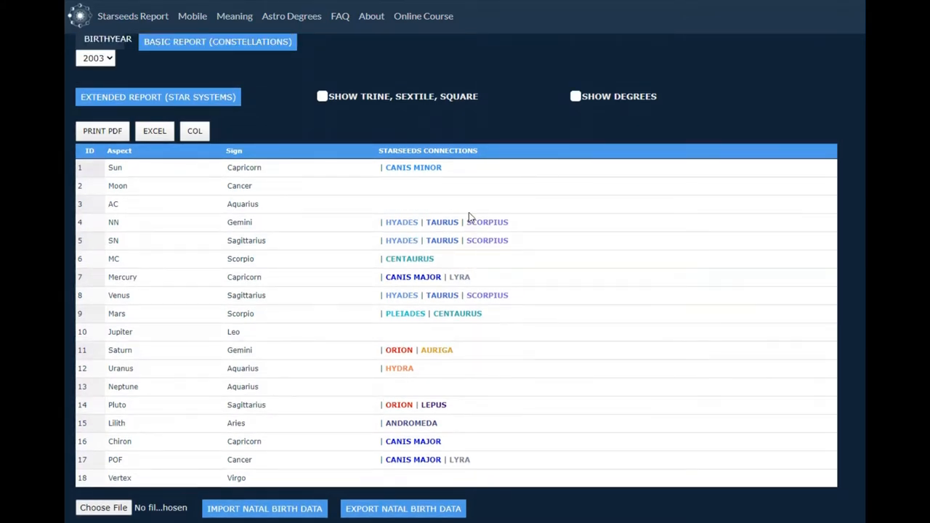
mouse_move(424, 178)
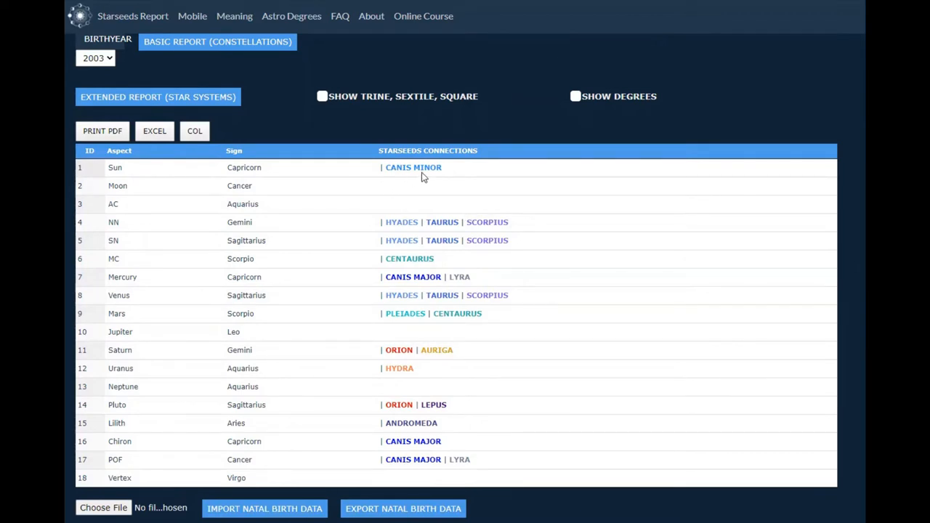
mouse_move(251, 176)
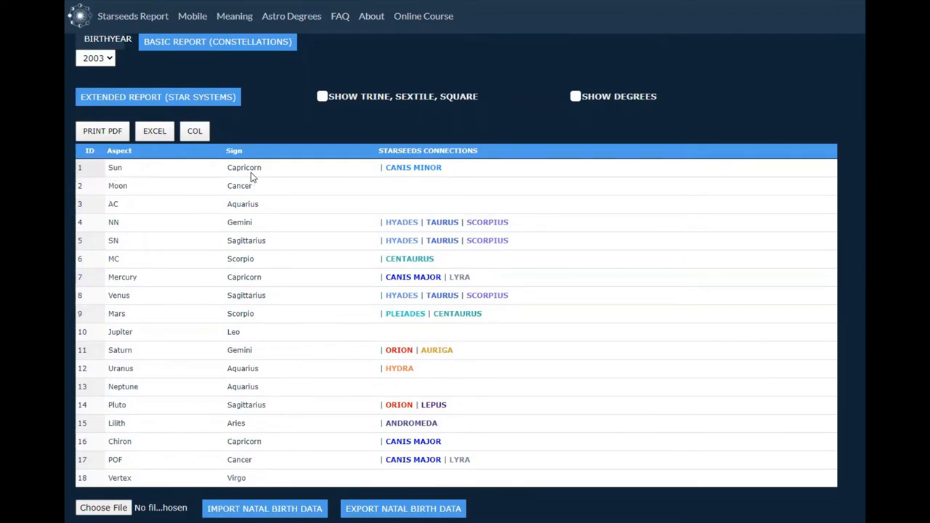
mouse_move(420, 167)
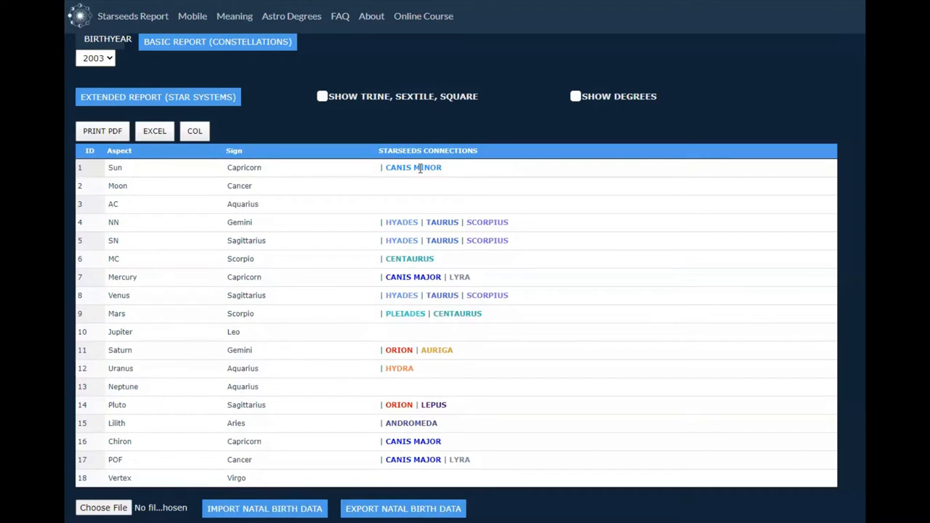
mouse_move(590, 261)
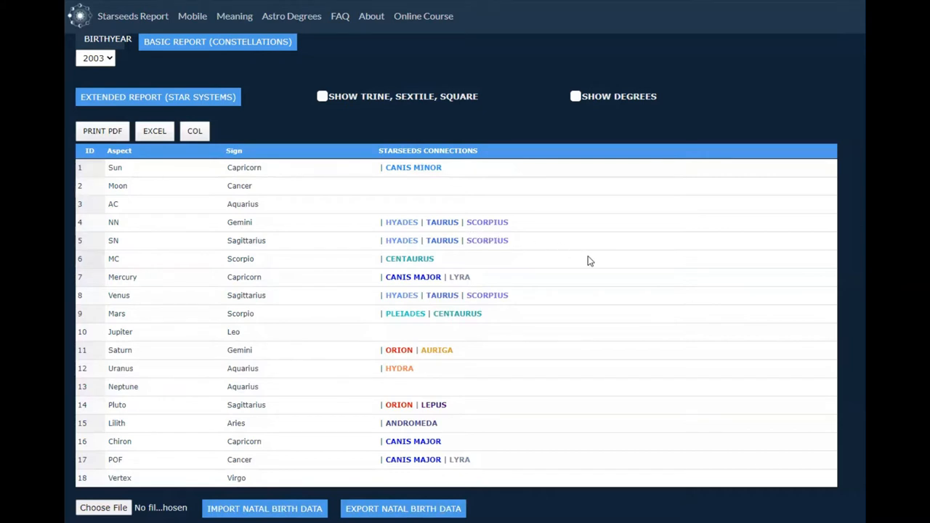
scroll("down", 3)
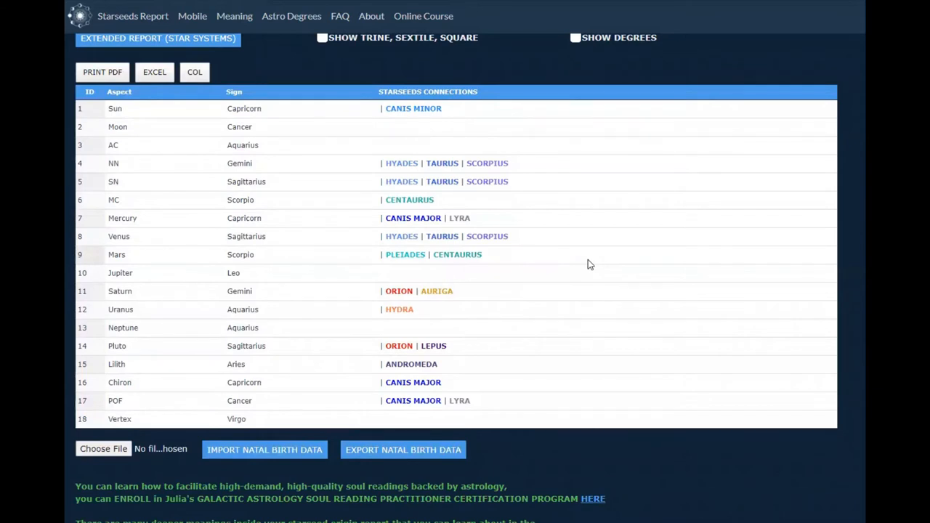
mouse_move(632, 254)
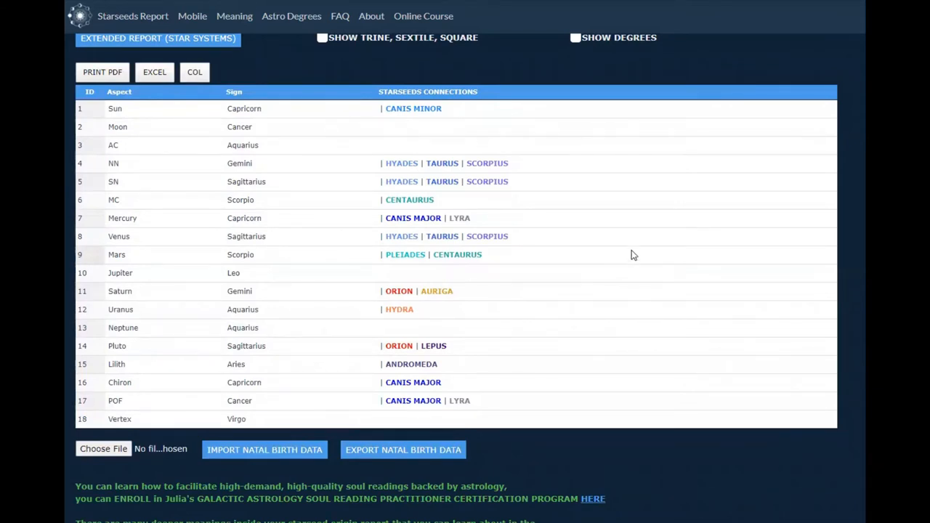
mouse_move(387, 126)
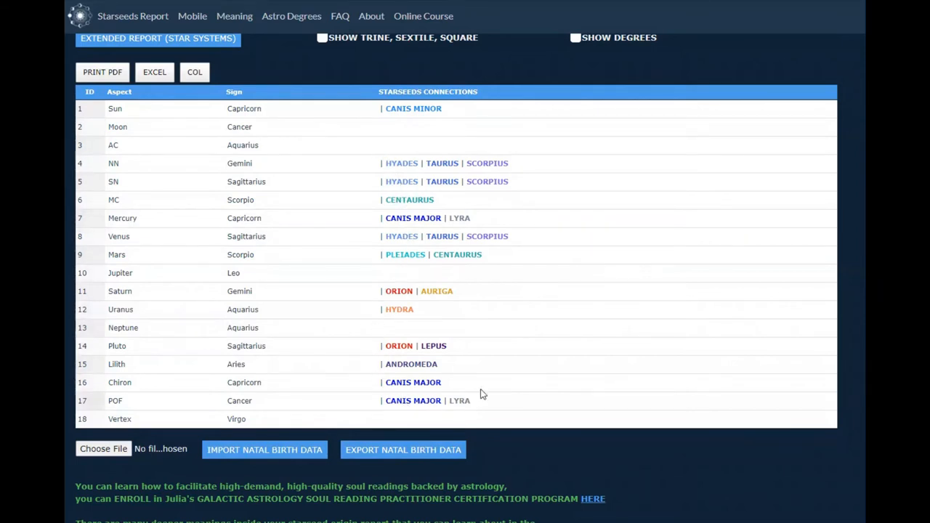
mouse_move(482, 410)
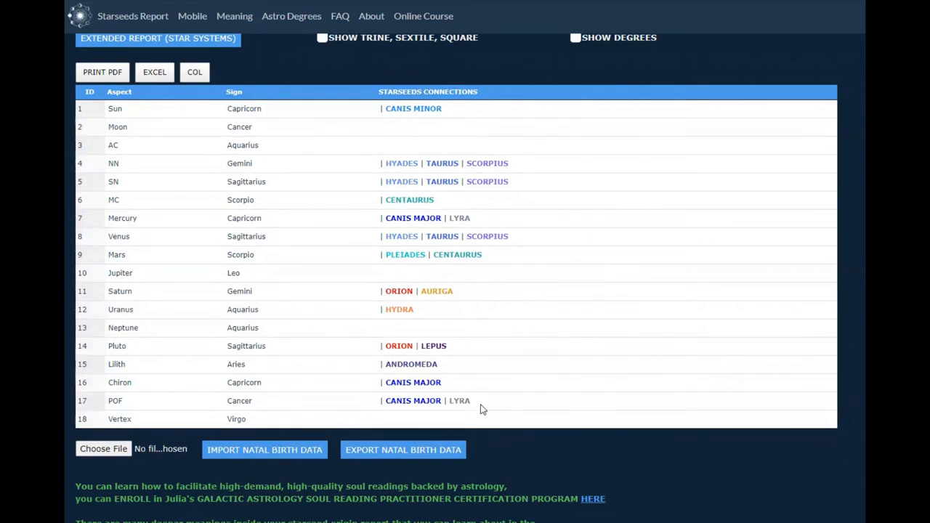
mouse_move(542, 367)
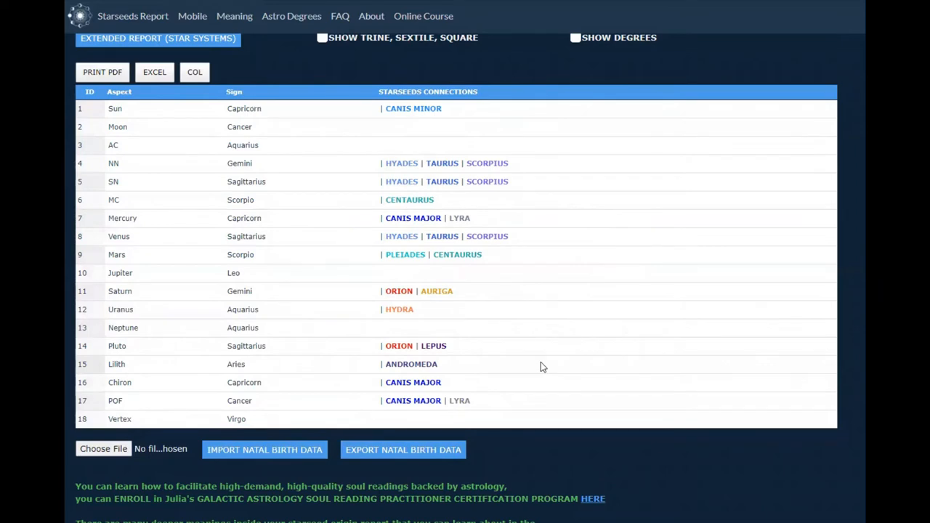
mouse_move(761, 213)
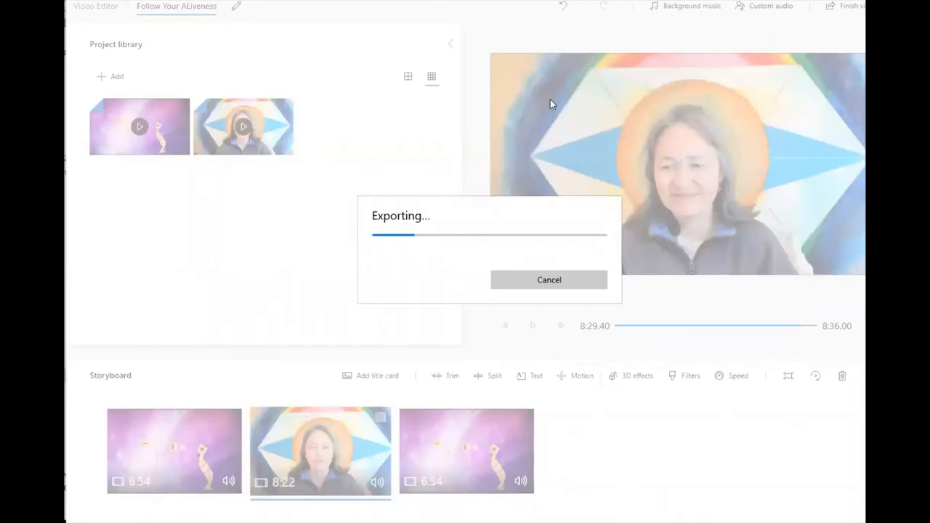
mouse_move(629, 223)
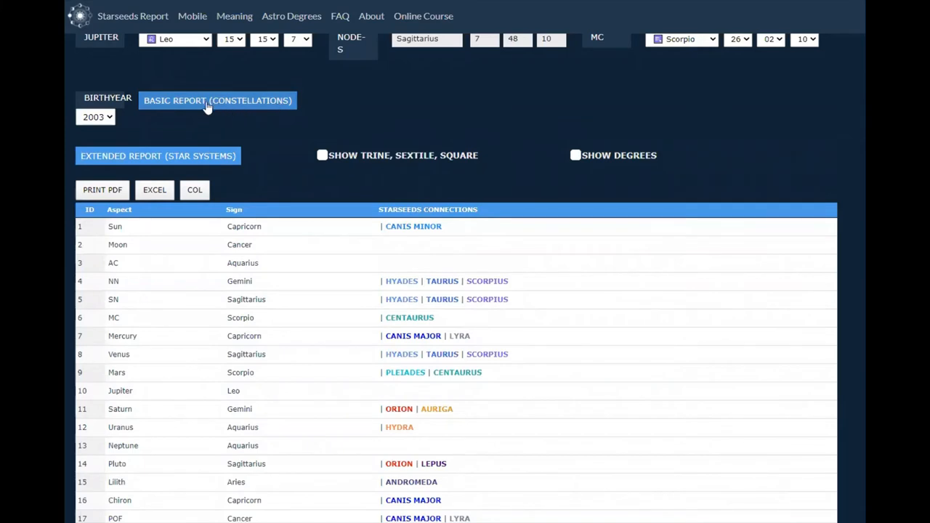
mouse_move(332, 261)
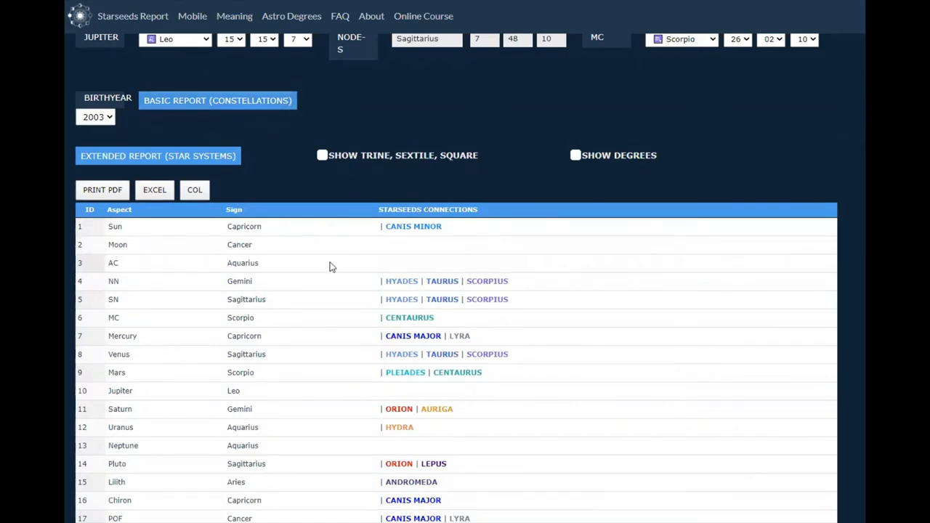
scroll("down", 3)
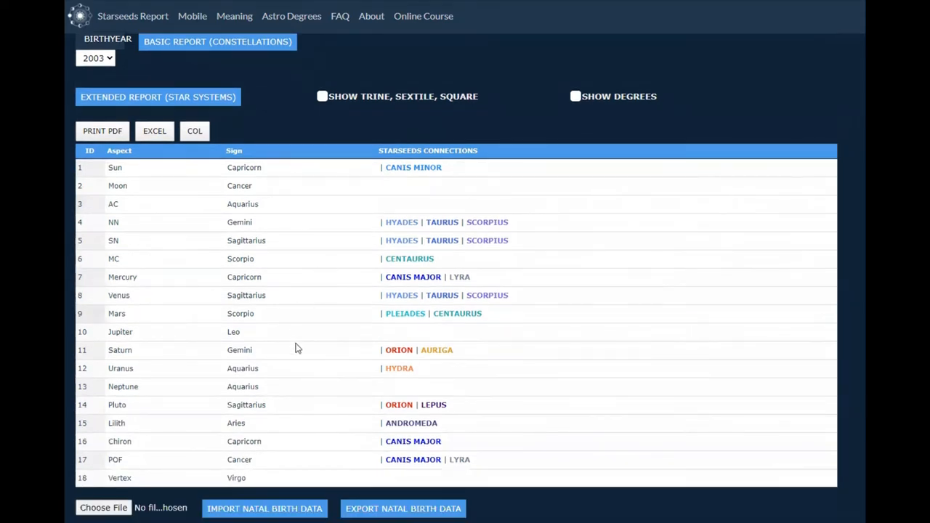
mouse_move(309, 405)
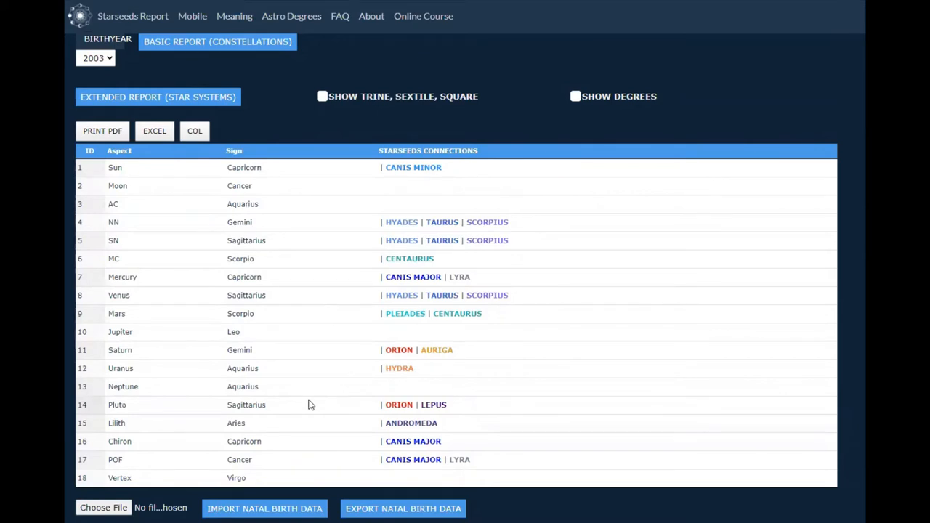
mouse_move(322, 211)
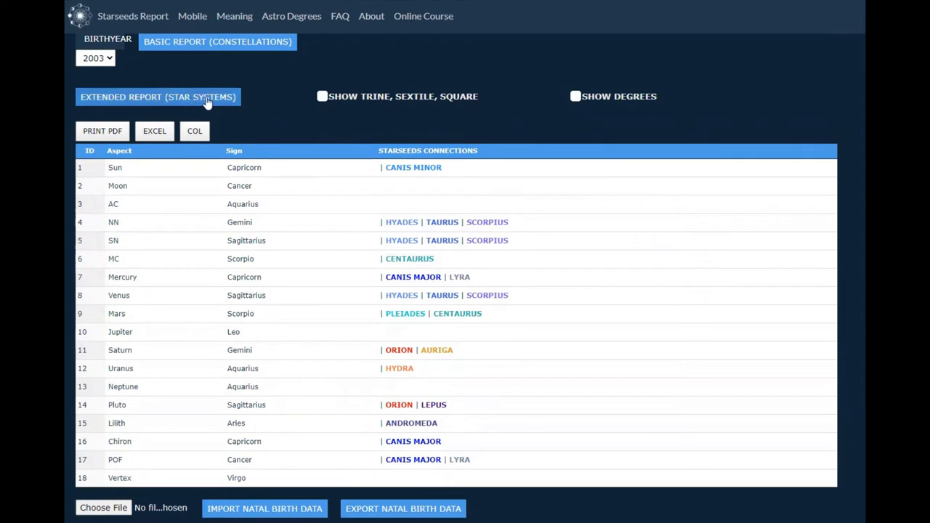
Generate the extended star-systems report with trine, sextile, square and degrees shown, then scroll through it.
left_click(322, 96)
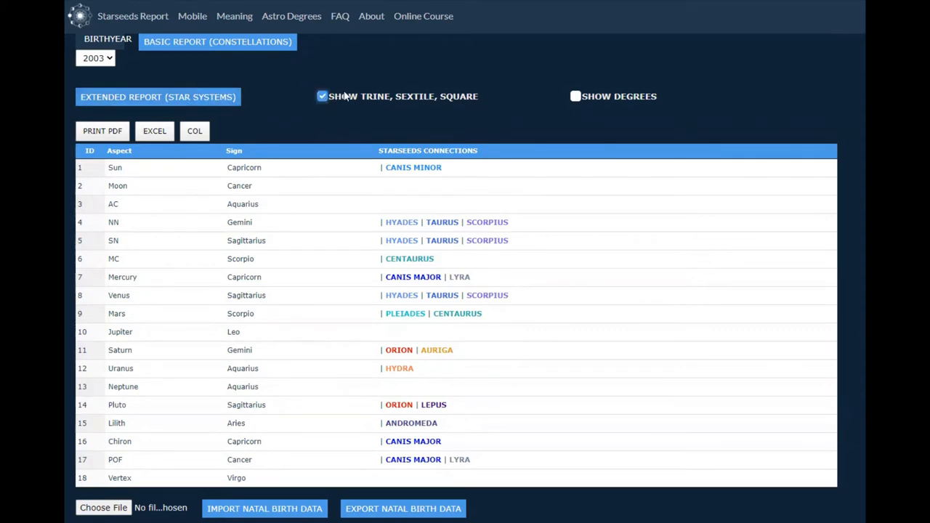
left_click(575, 96)
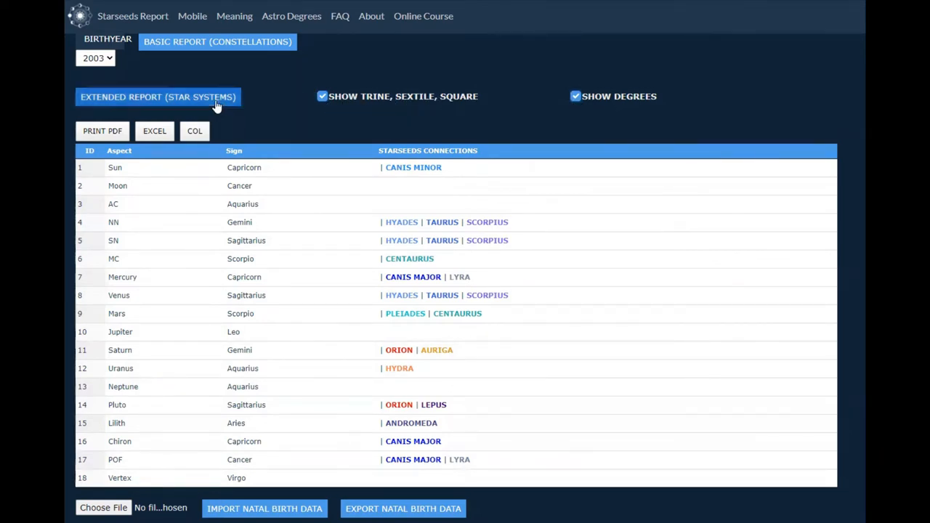
left_click(157, 97)
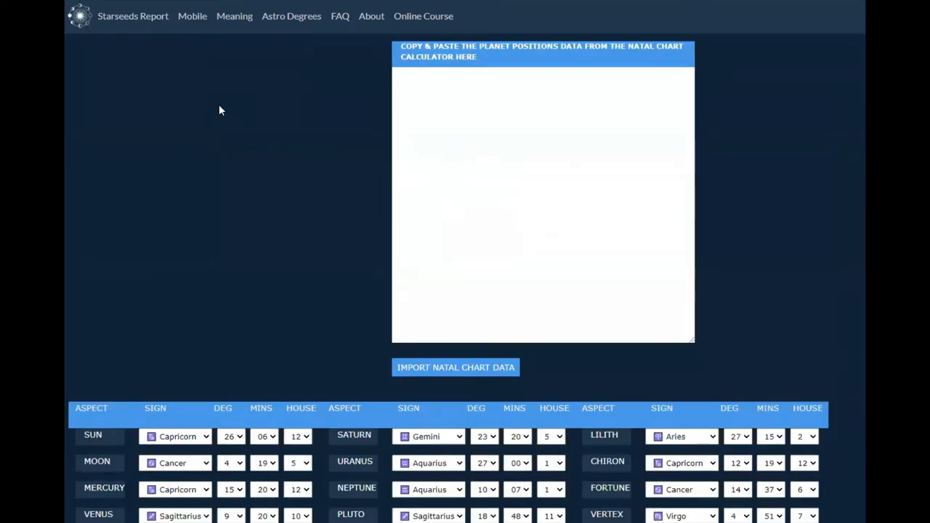
scroll("down", 3)
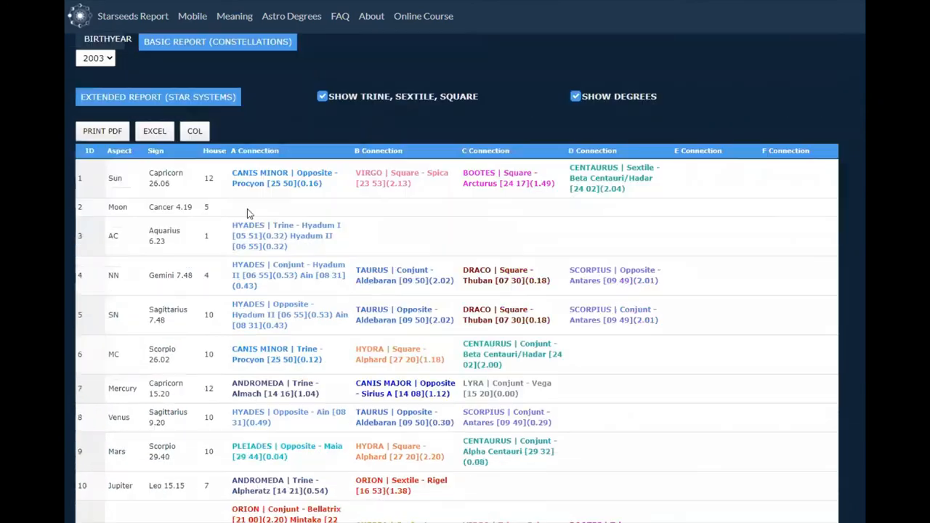
scroll("down", 3)
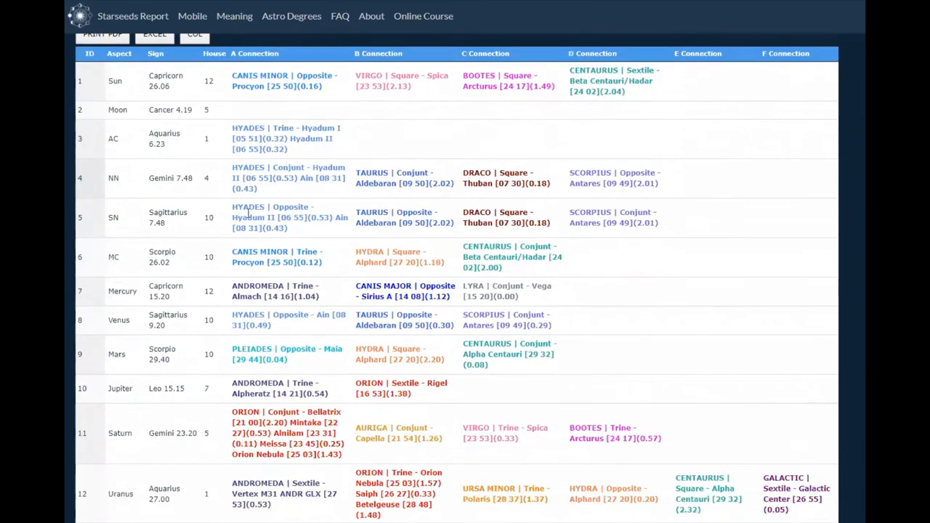
scroll("down", 3)
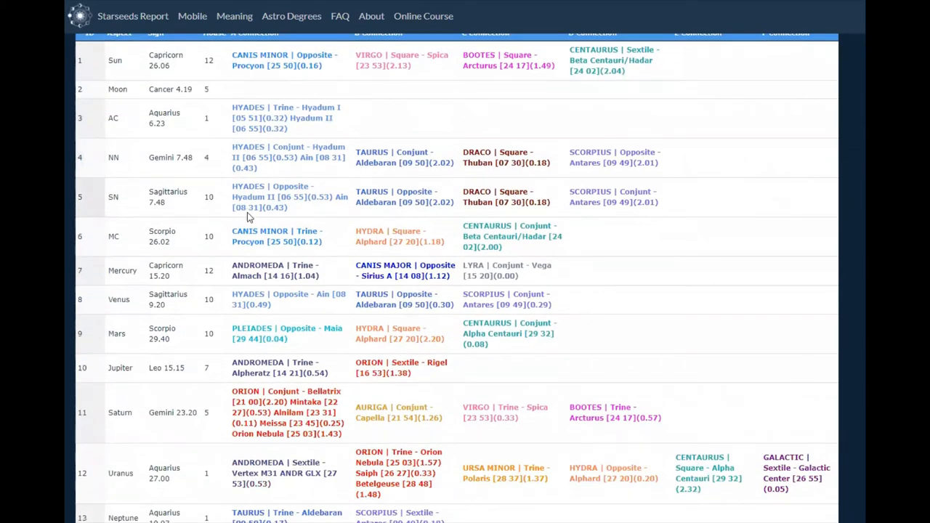
scroll("up", 3)
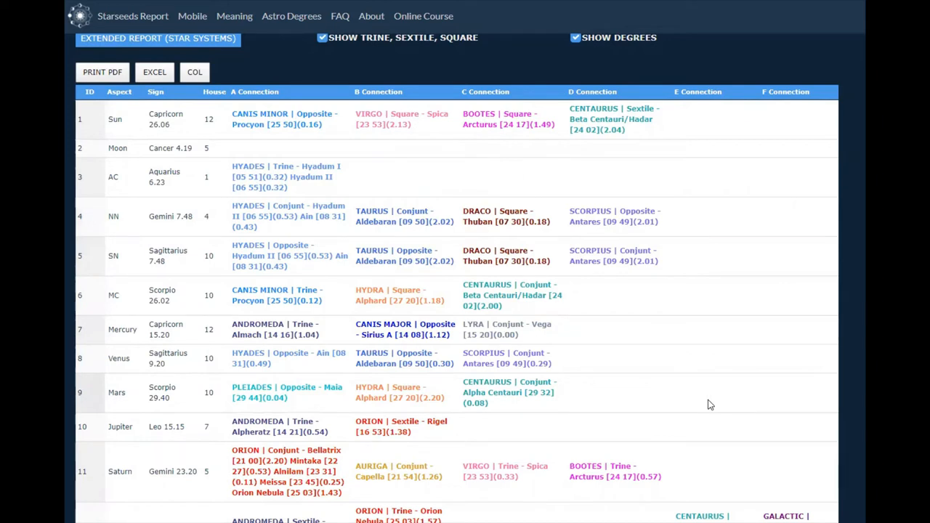
mouse_move(511, 277)
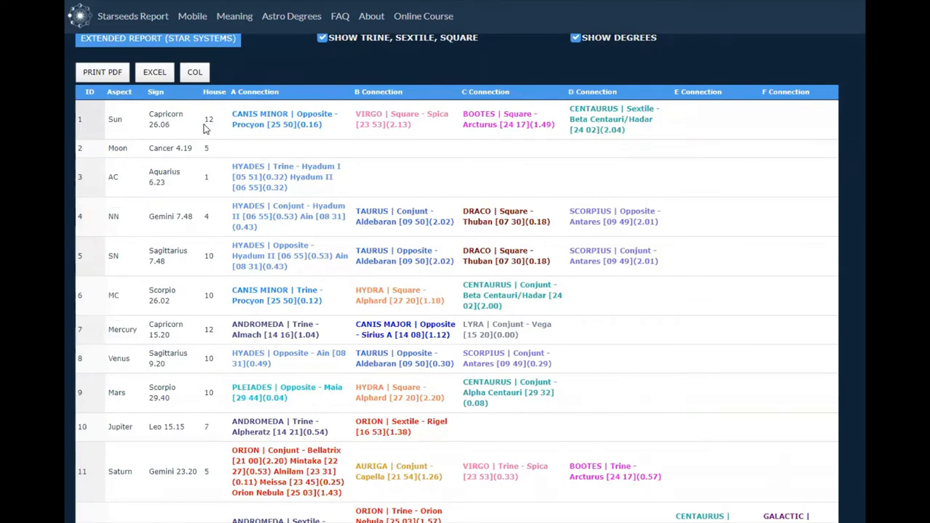
mouse_move(183, 135)
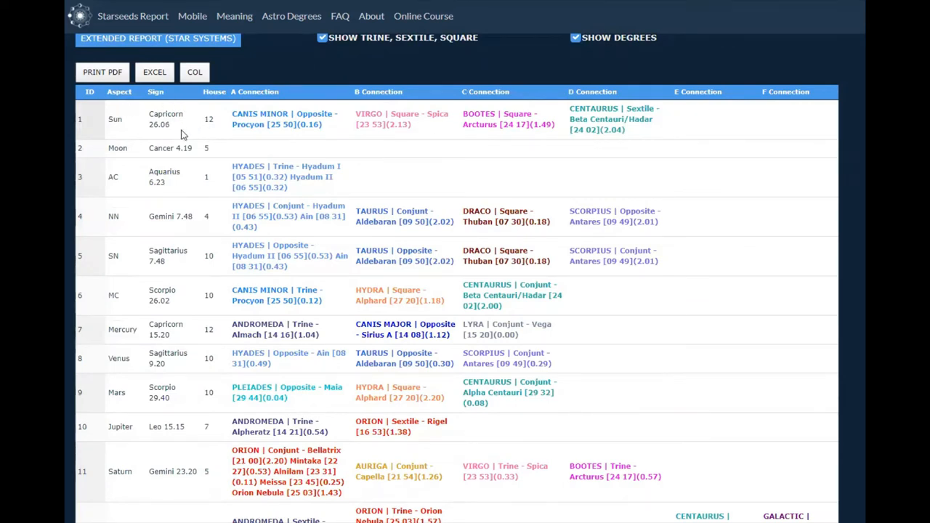
mouse_move(135, 127)
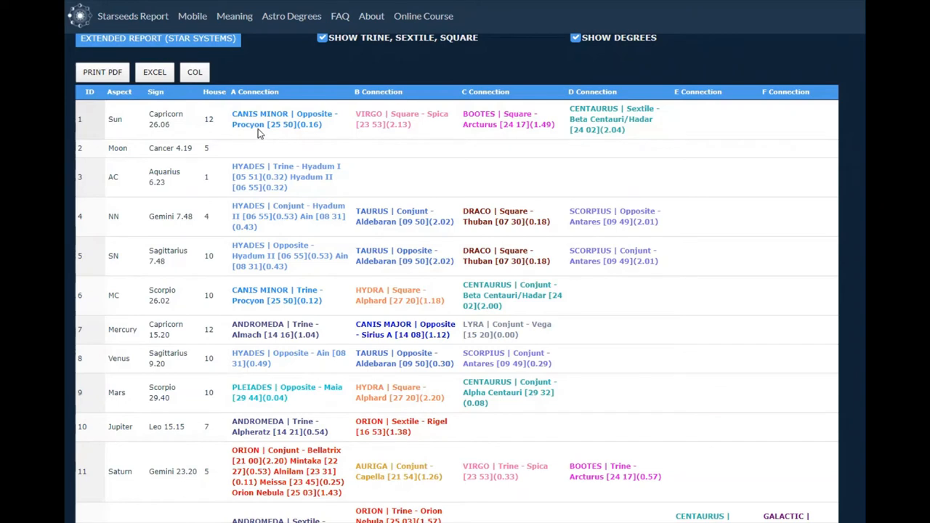
mouse_move(266, 122)
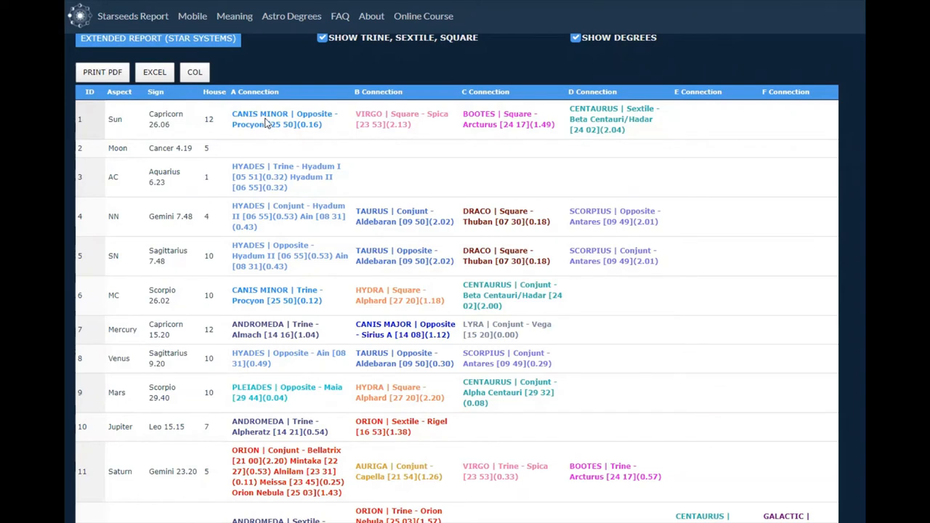
mouse_move(367, 135)
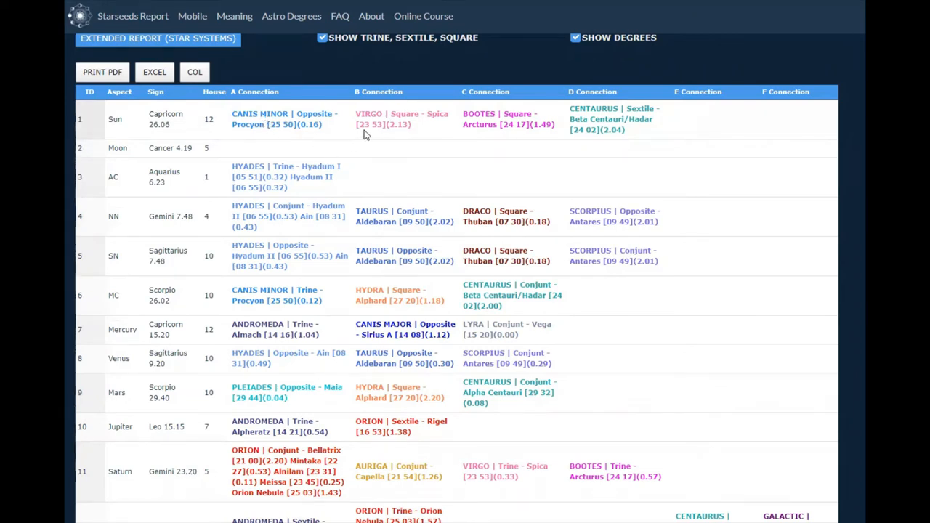
mouse_move(396, 122)
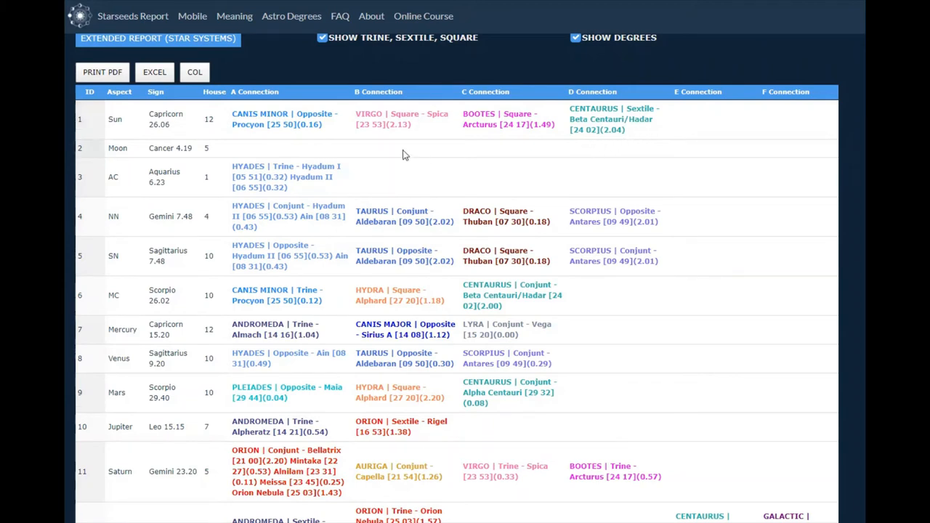
mouse_move(348, 152)
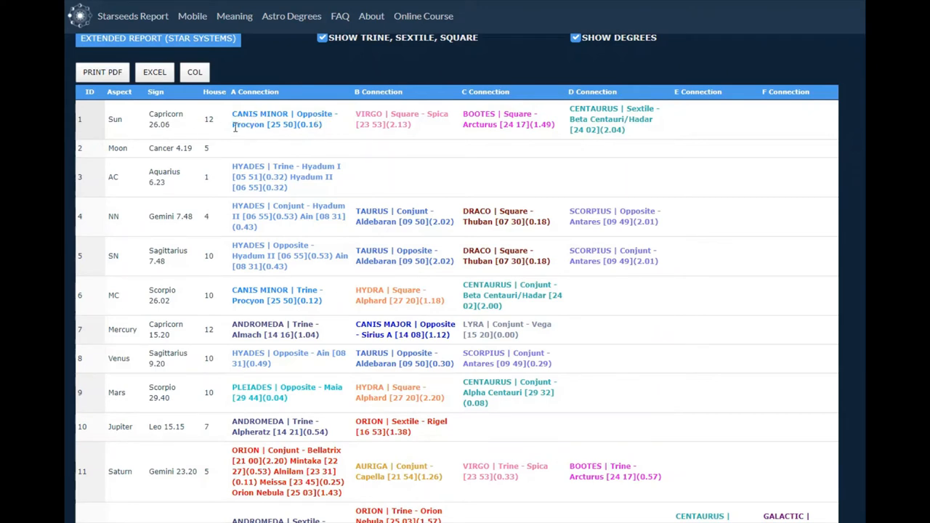
mouse_move(256, 137)
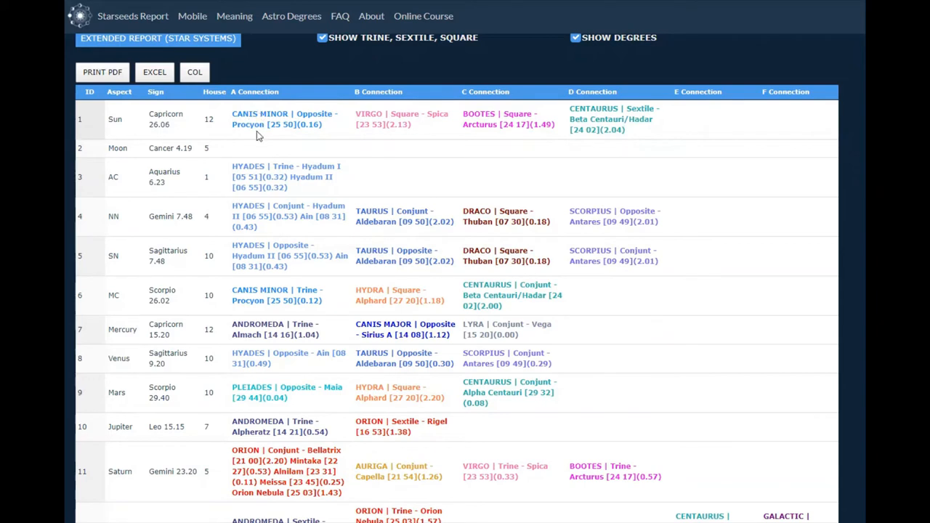
mouse_move(256, 136)
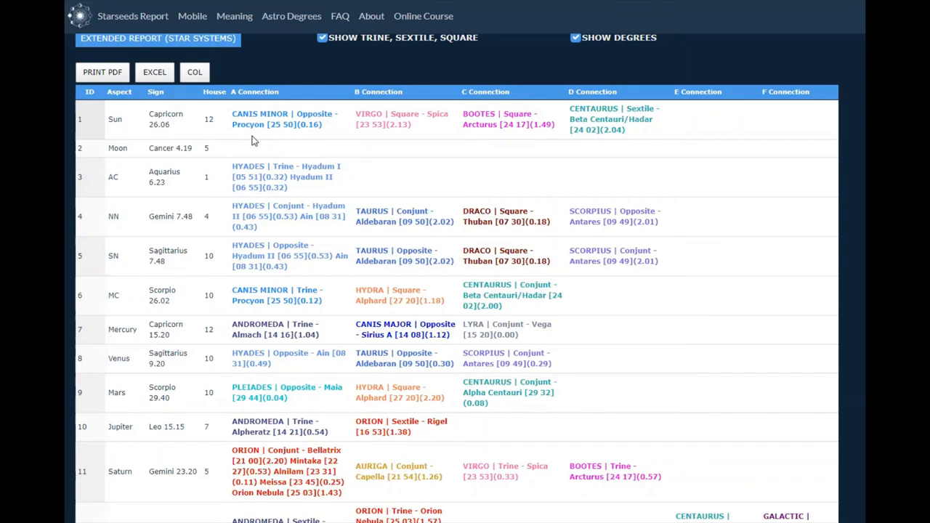
scroll("down", 3)
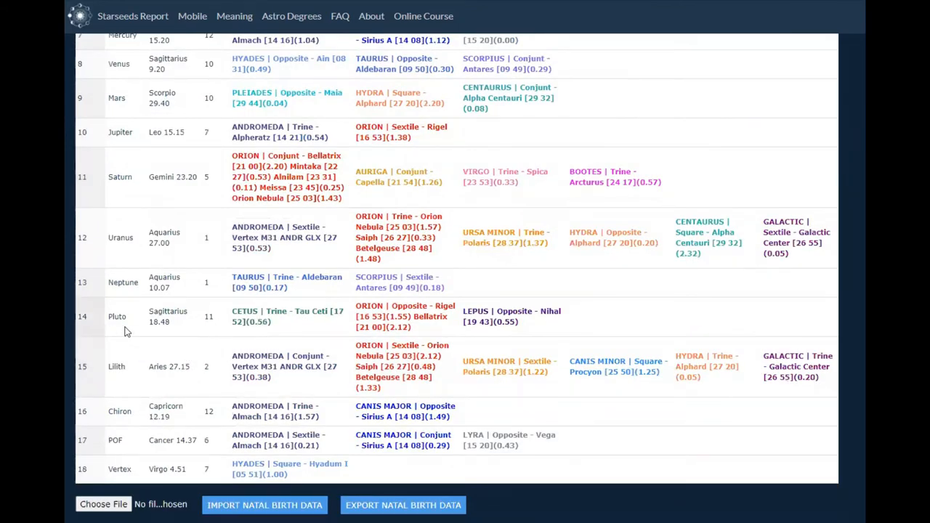
mouse_move(162, 333)
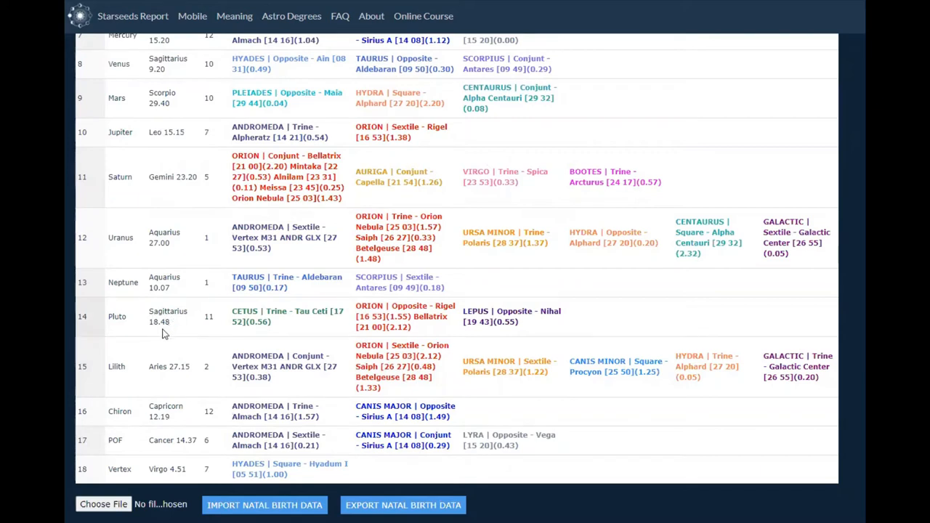
mouse_move(180, 333)
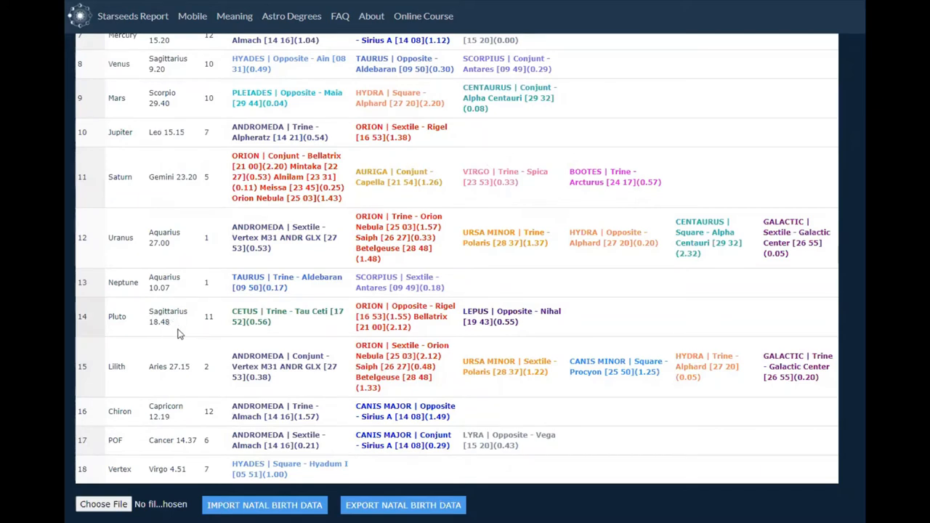
mouse_move(208, 327)
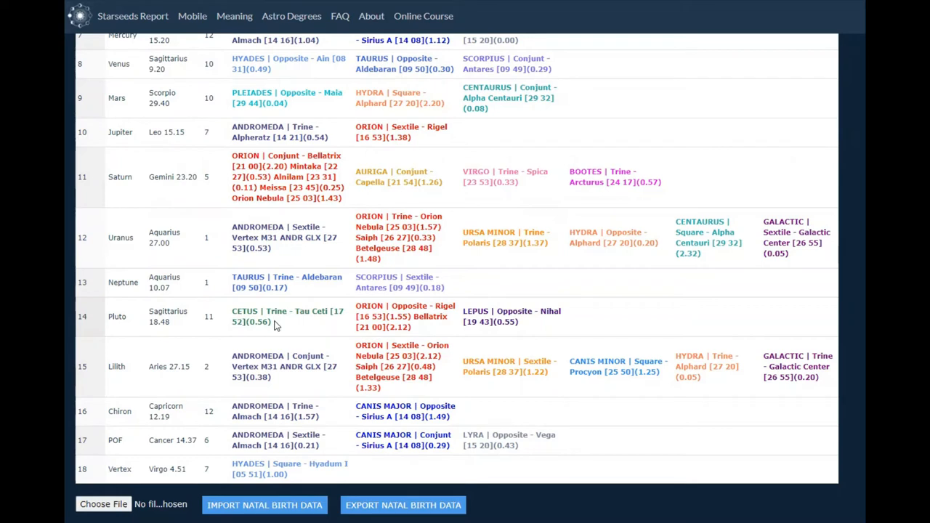
mouse_move(275, 328)
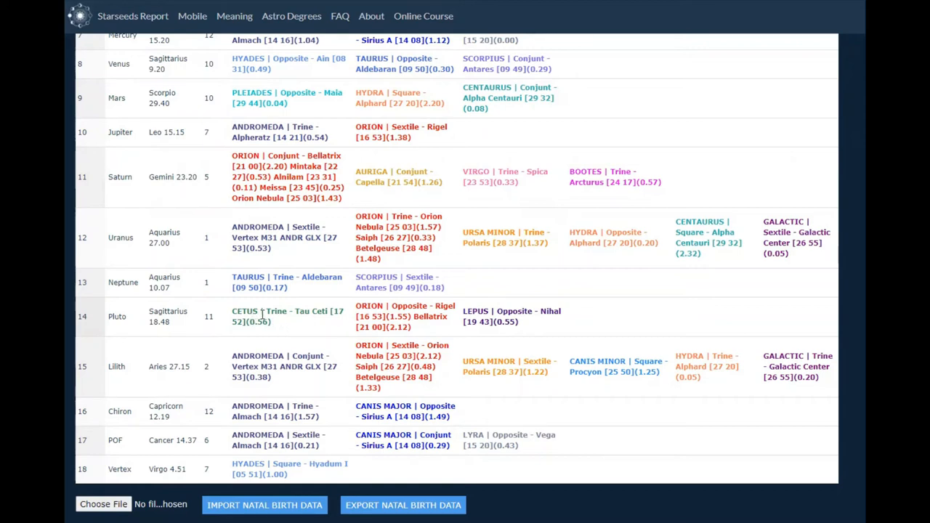
mouse_move(356, 319)
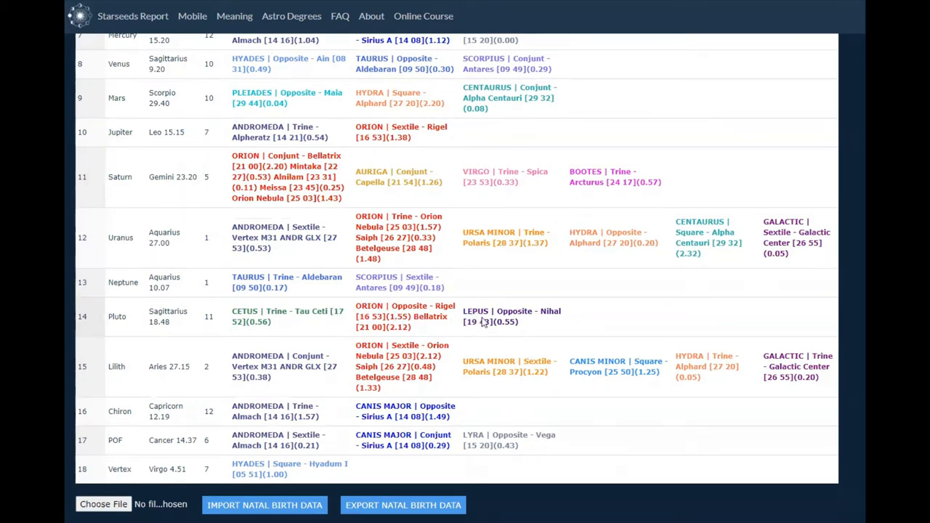
mouse_move(532, 325)
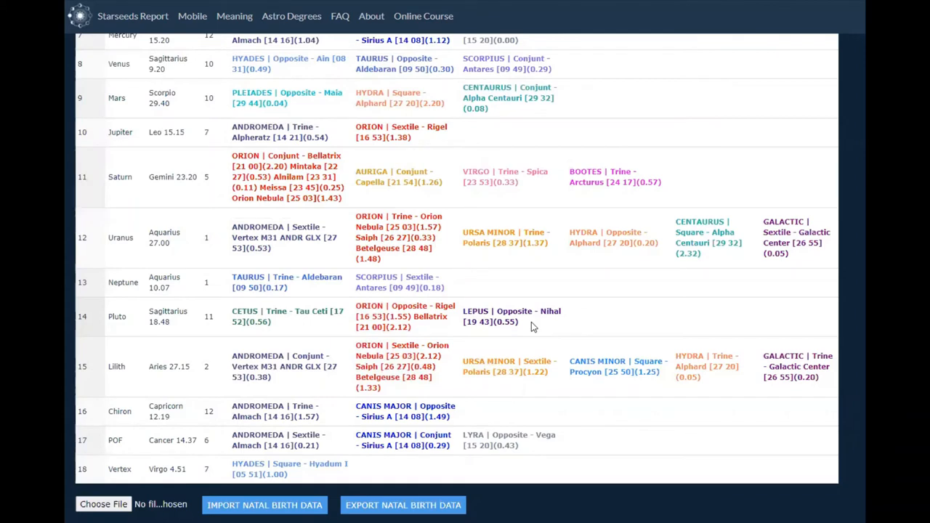
mouse_move(515, 336)
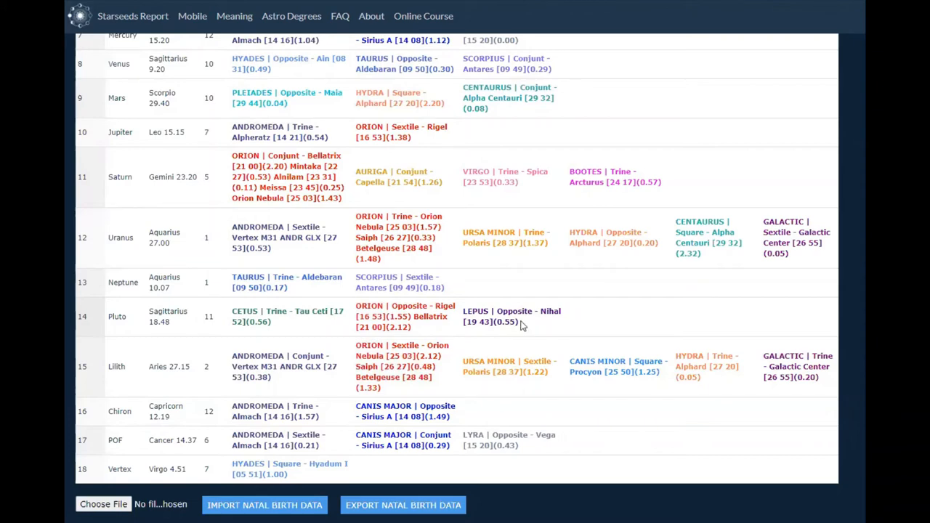
mouse_move(525, 328)
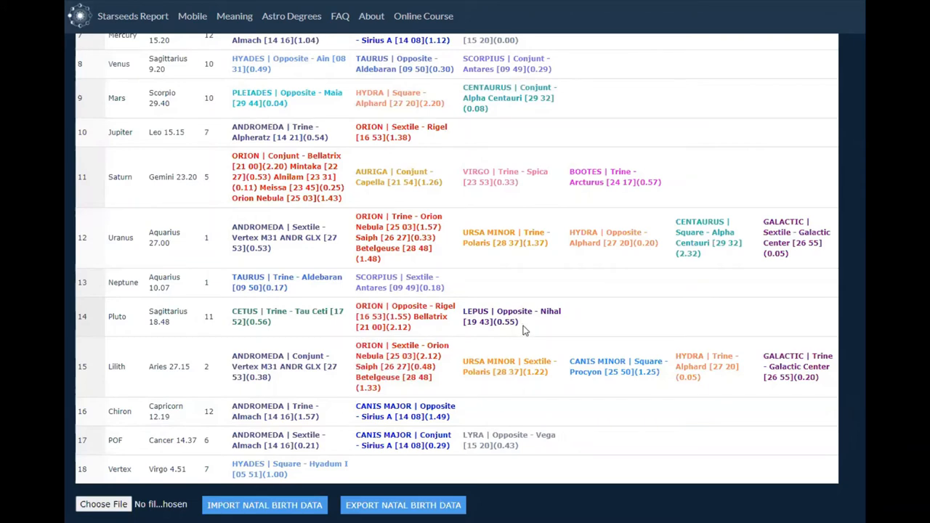
mouse_move(496, 332)
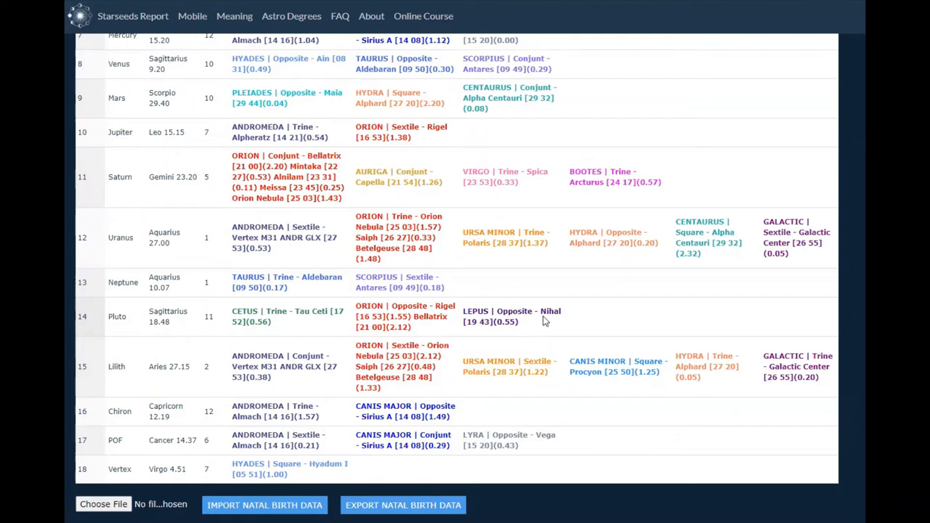
mouse_move(545, 318)
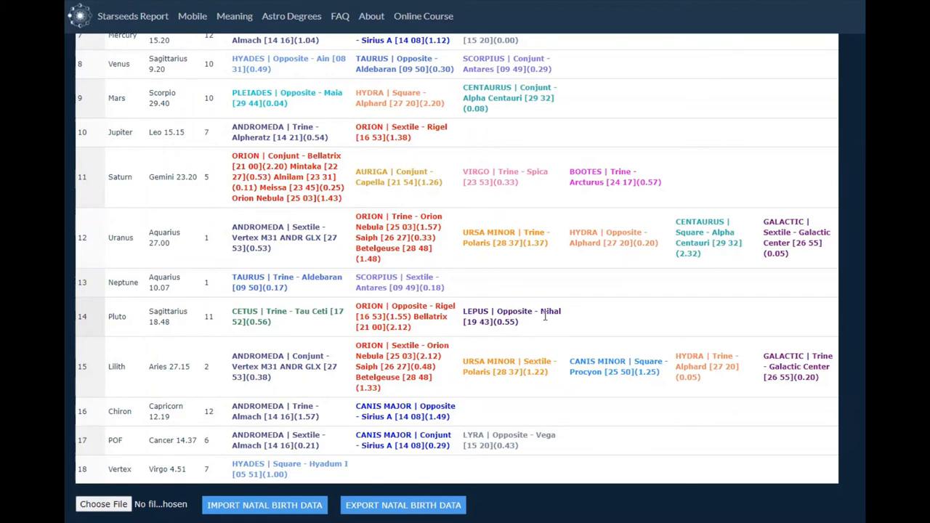
mouse_move(376, 313)
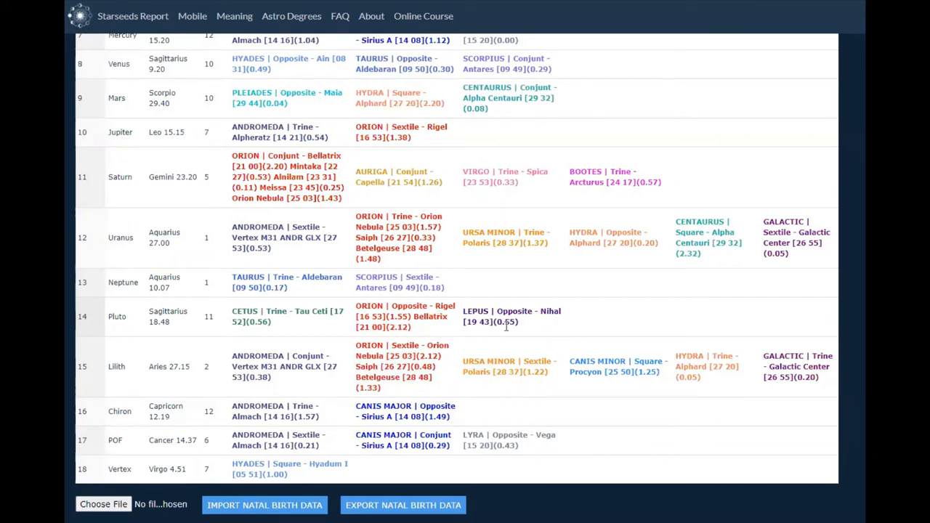
mouse_move(499, 298)
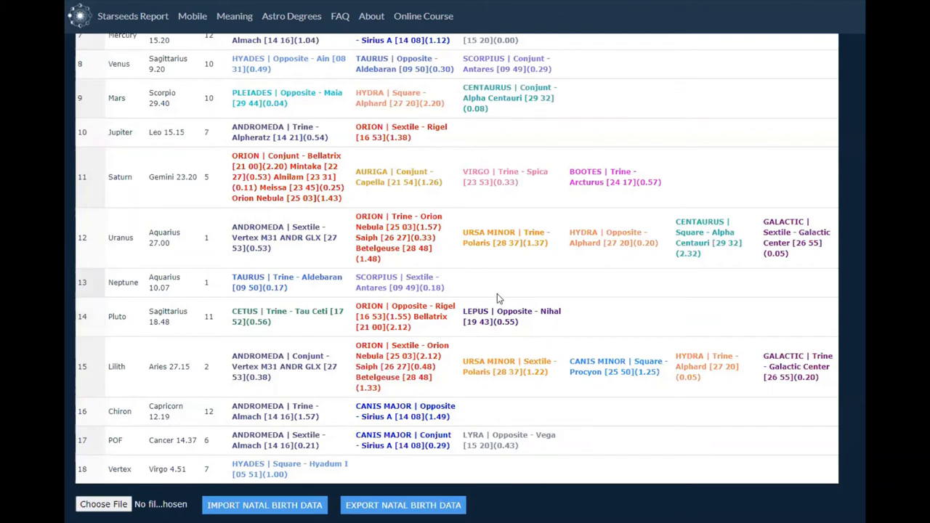
mouse_move(536, 325)
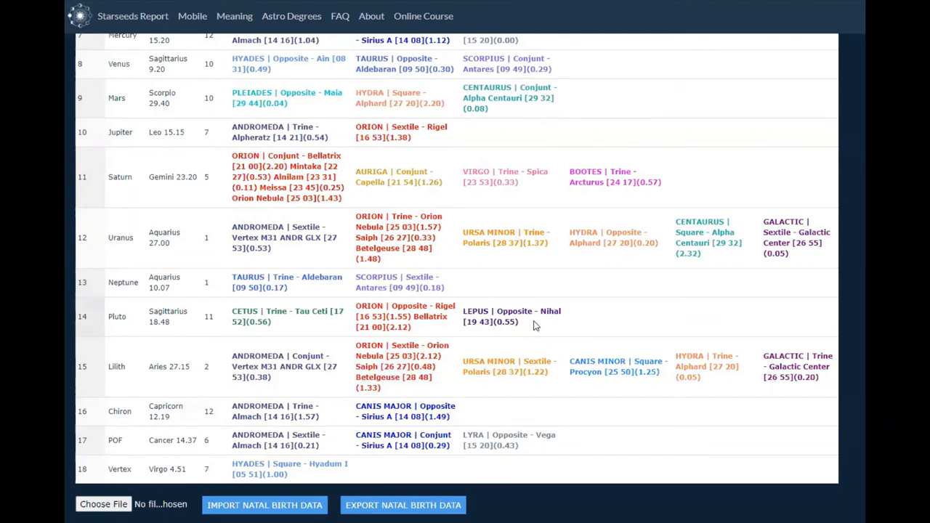
mouse_move(535, 327)
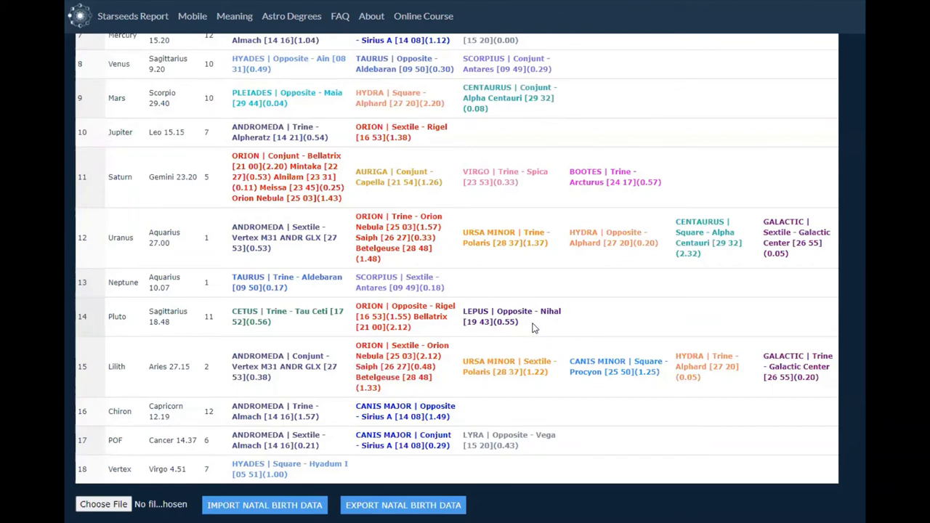
mouse_move(544, 322)
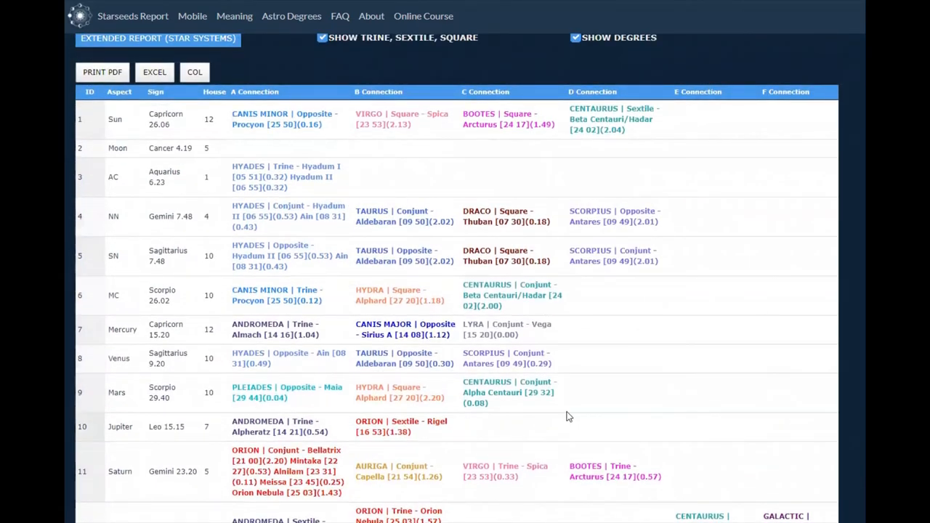
mouse_move(658, 352)
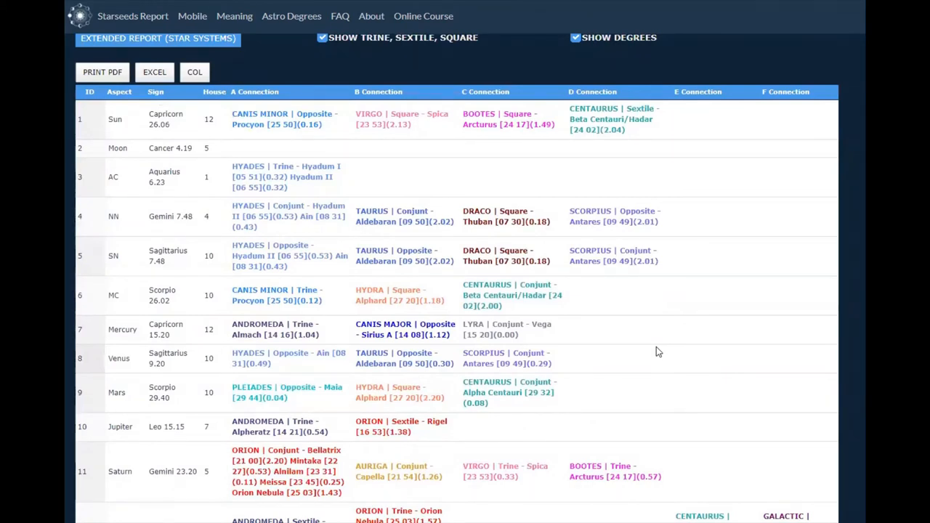
scroll("down", 3)
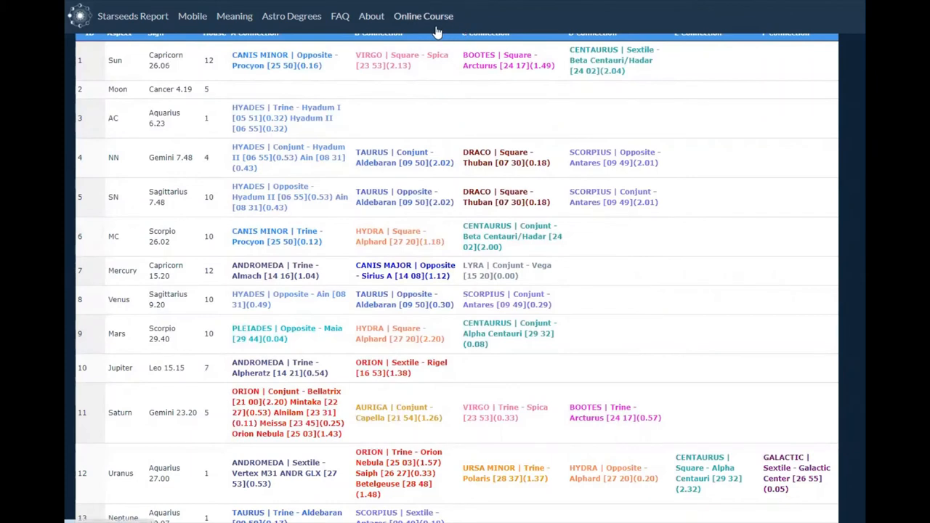
Browse the four Julia Balaz courses, including Starseed Journey Astrology at 100%.
left_click(423, 16)
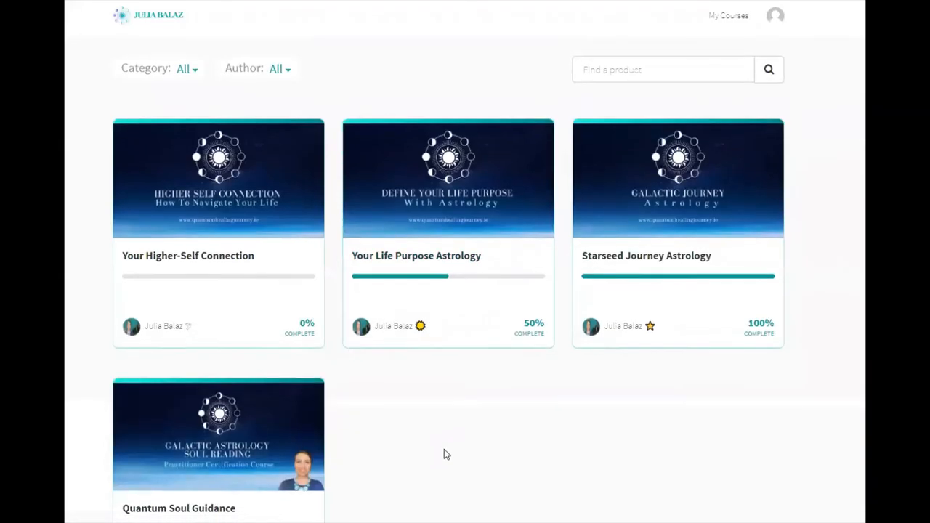
scroll("down", 3)
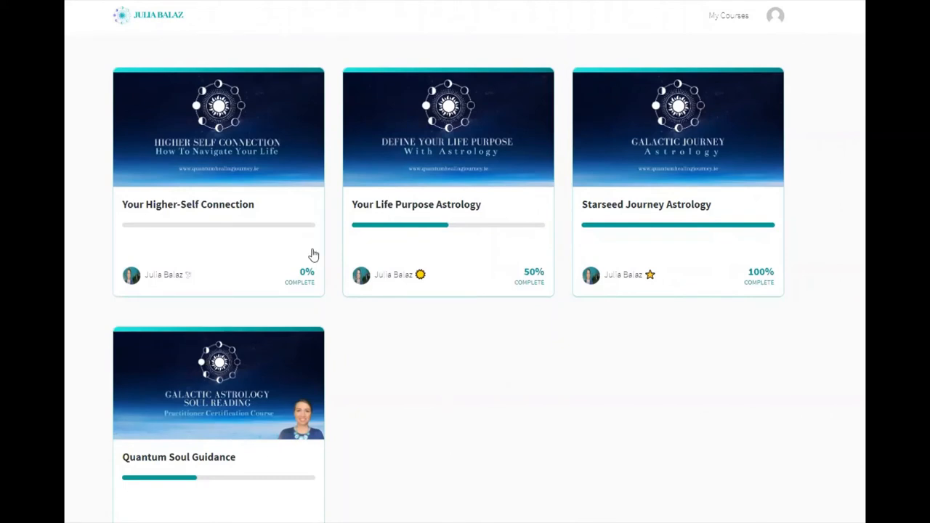
mouse_move(240, 230)
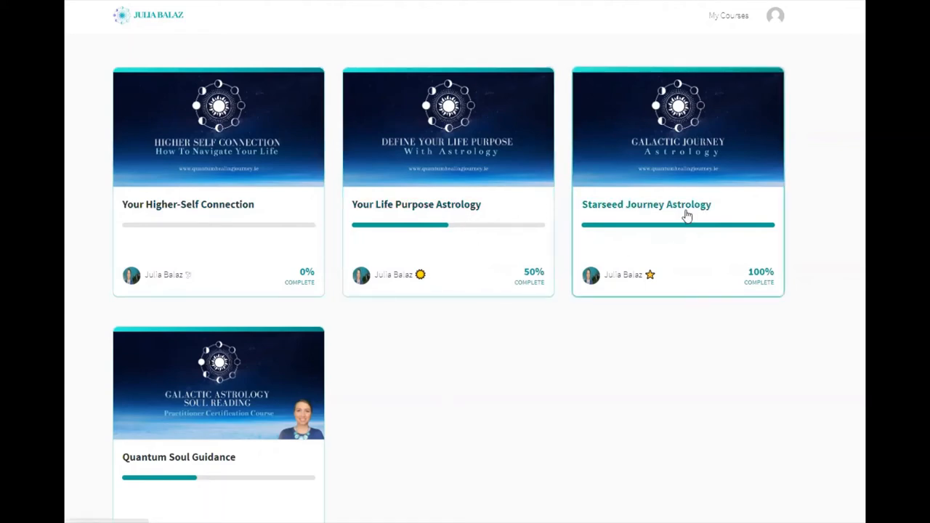
scroll("down", 3)
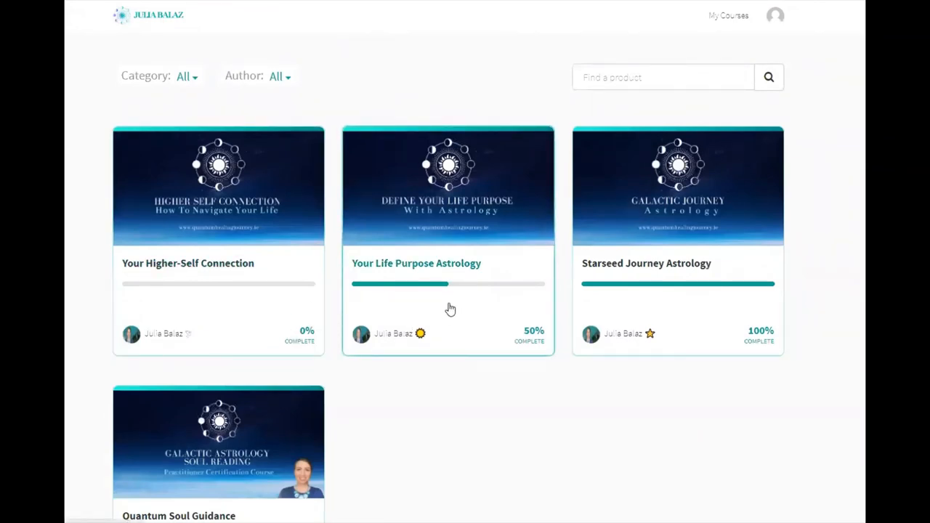
mouse_move(699, 301)
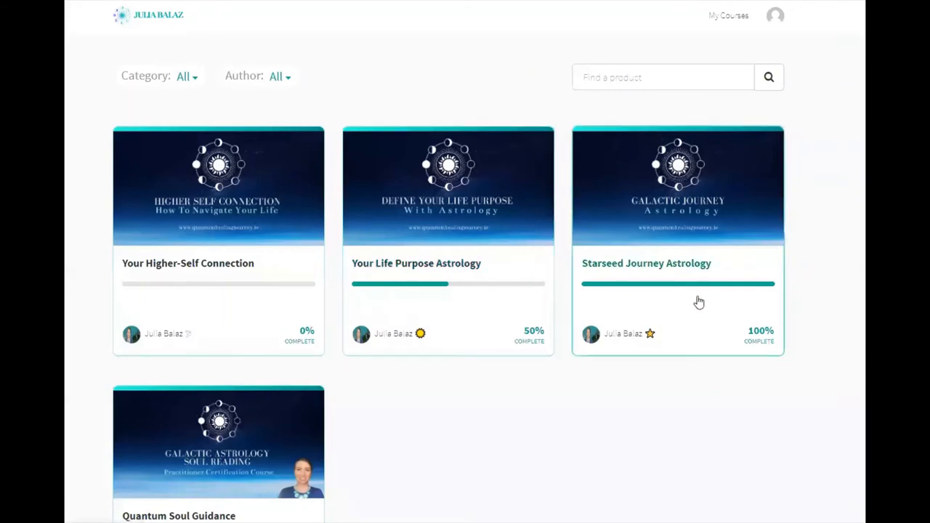
mouse_move(682, 316)
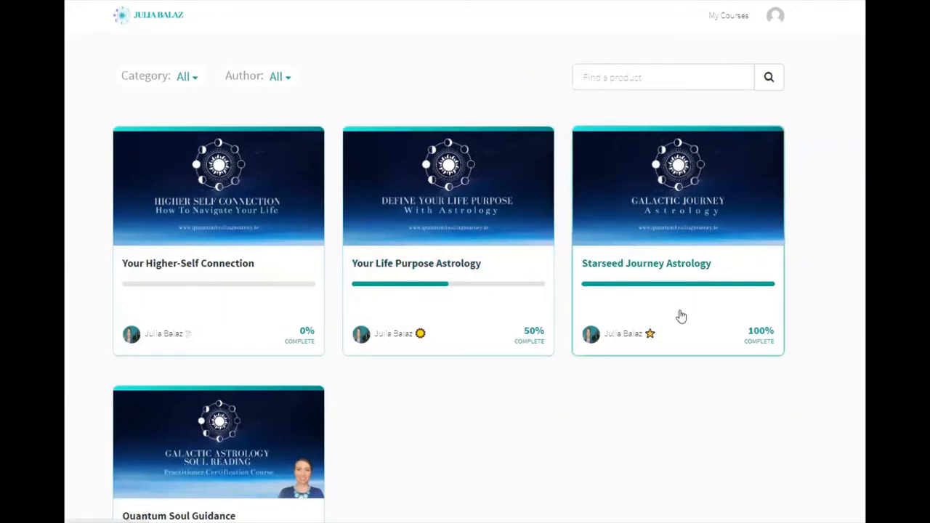
mouse_move(675, 324)
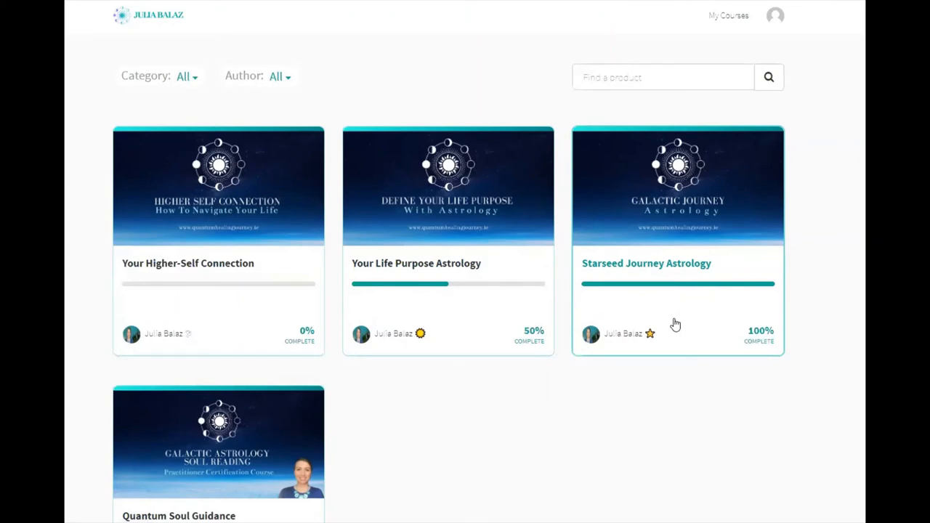
mouse_move(714, 274)
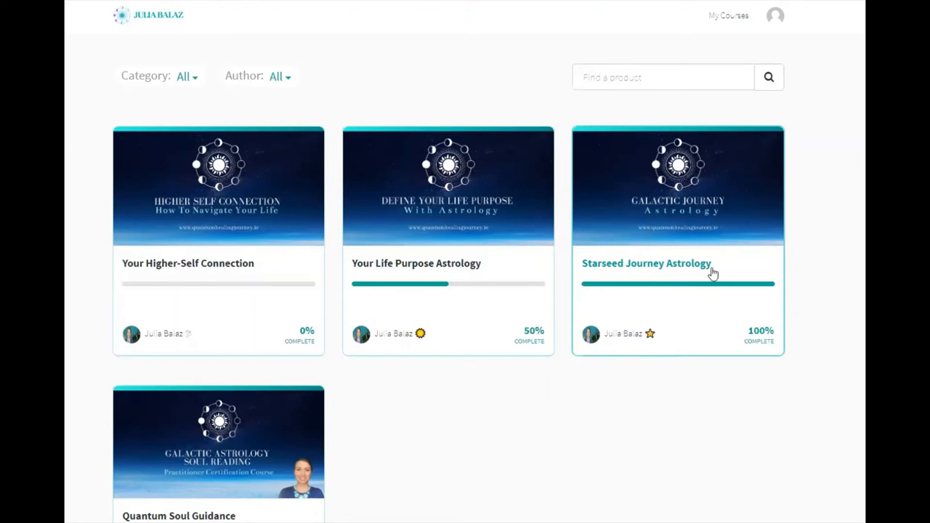
scroll("down", 3)
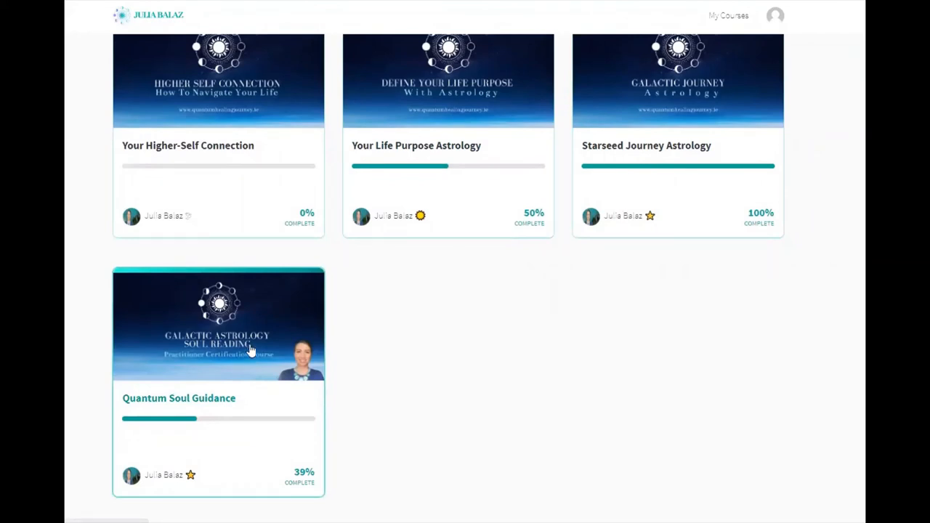
mouse_move(240, 334)
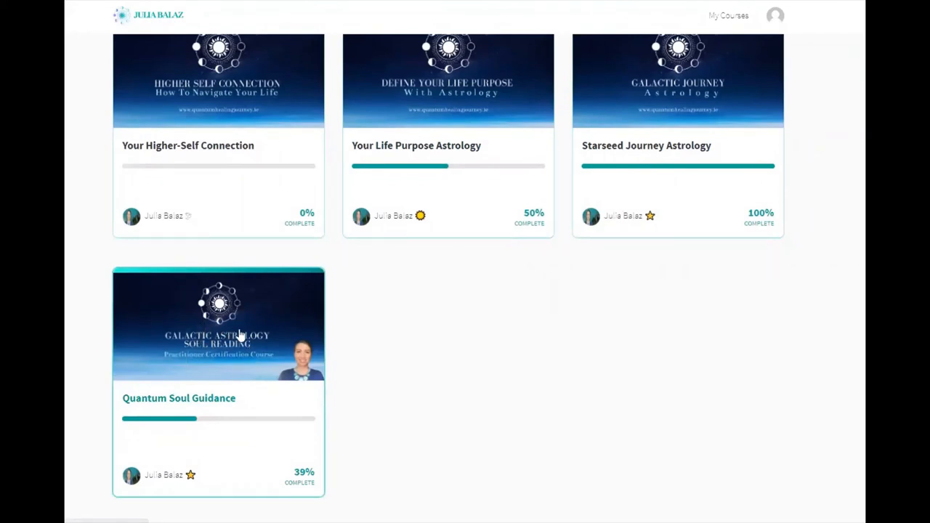
mouse_move(447, 352)
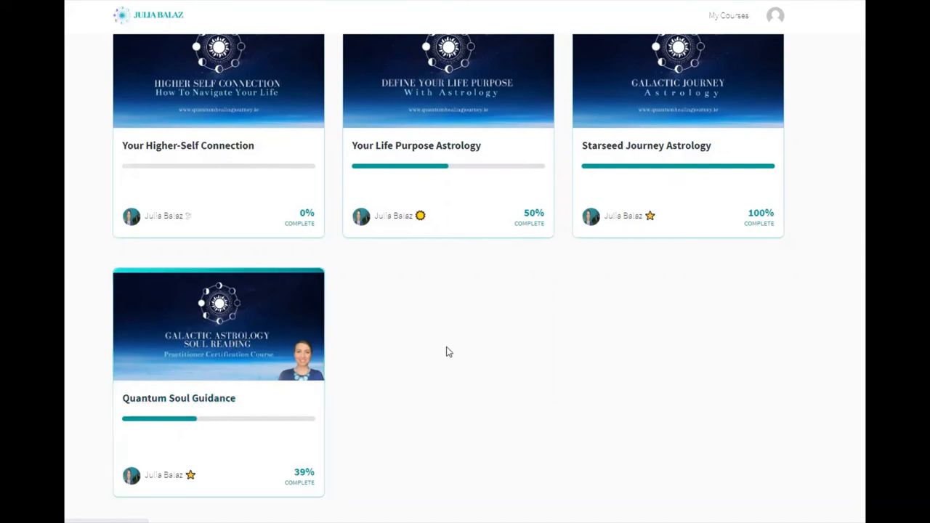
mouse_move(452, 352)
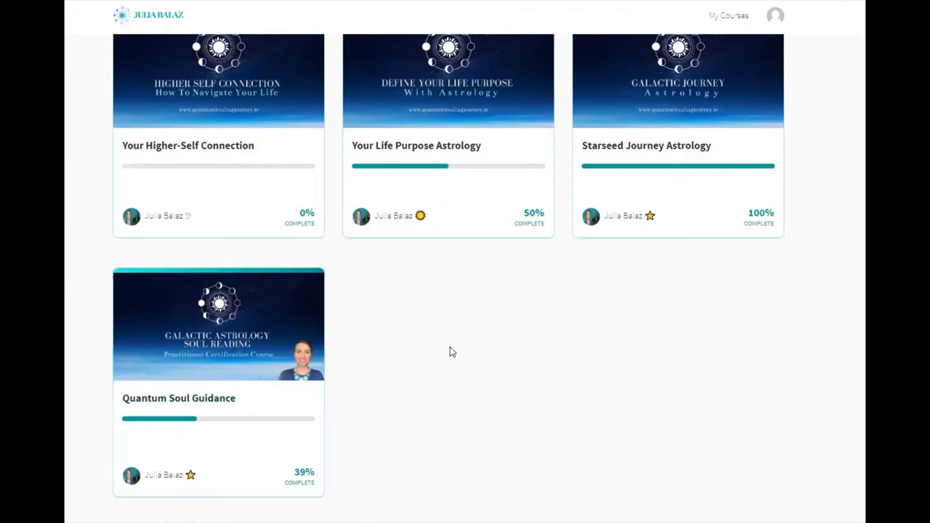
mouse_move(454, 365)
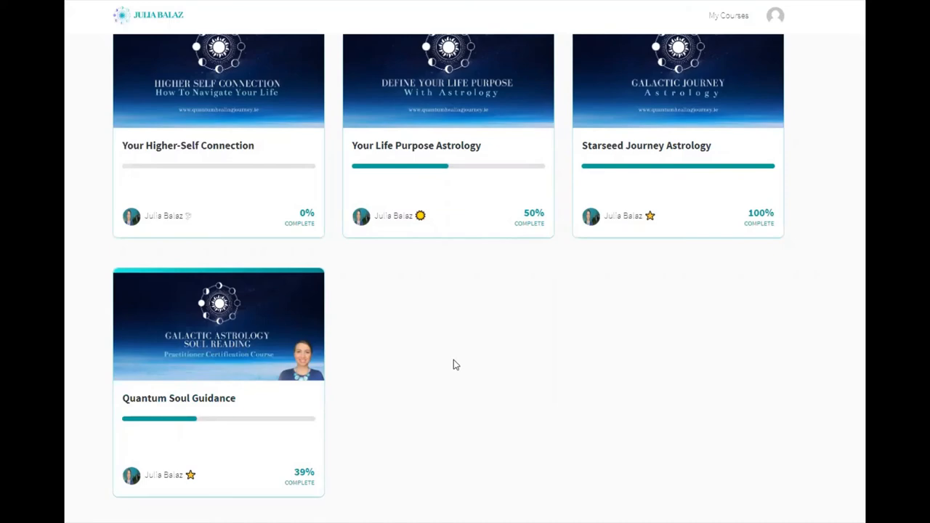